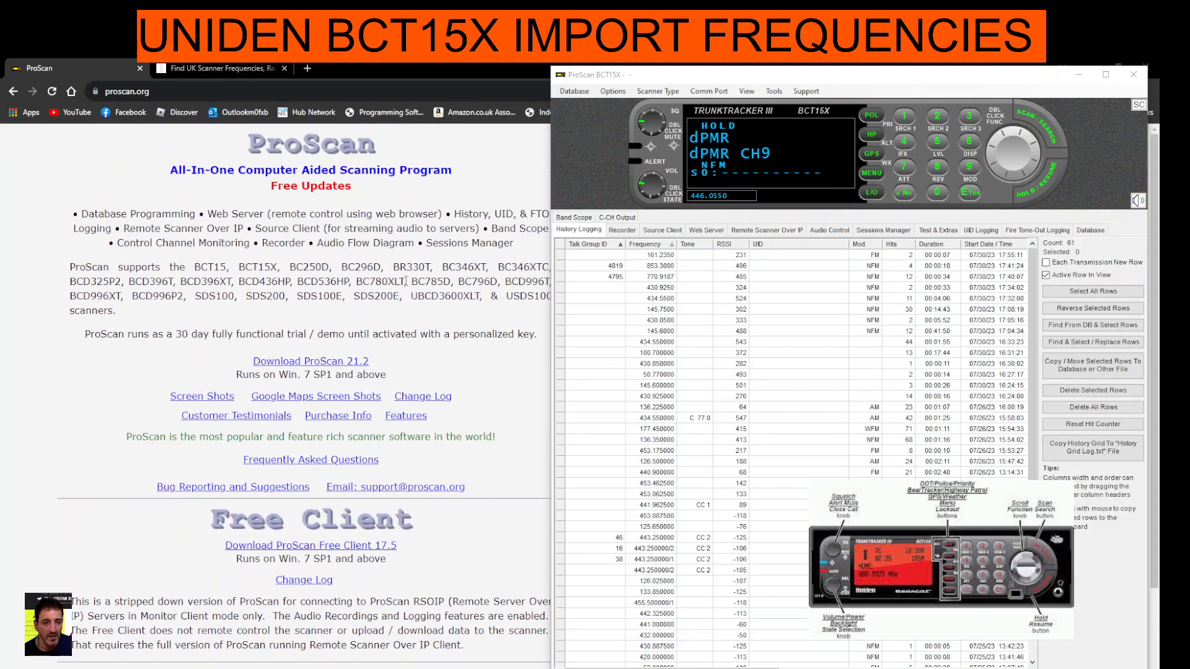
Switch to the Radio Reference UK page listing London air control frequencies
click(217, 68)
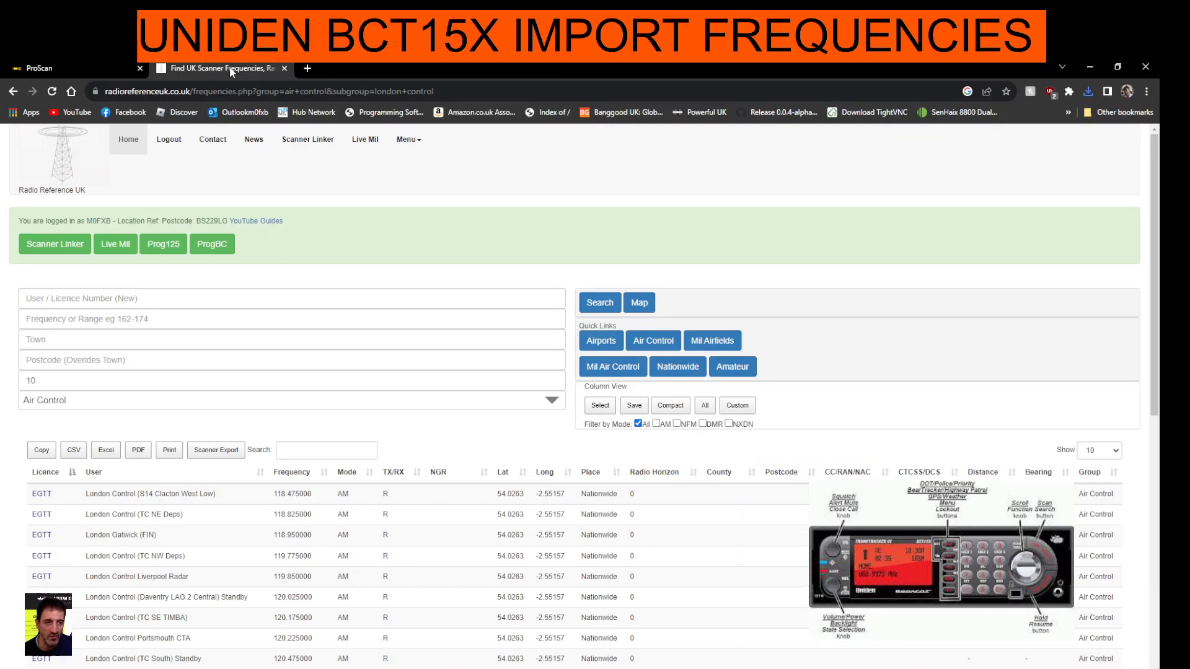
mouse_move(367, 225)
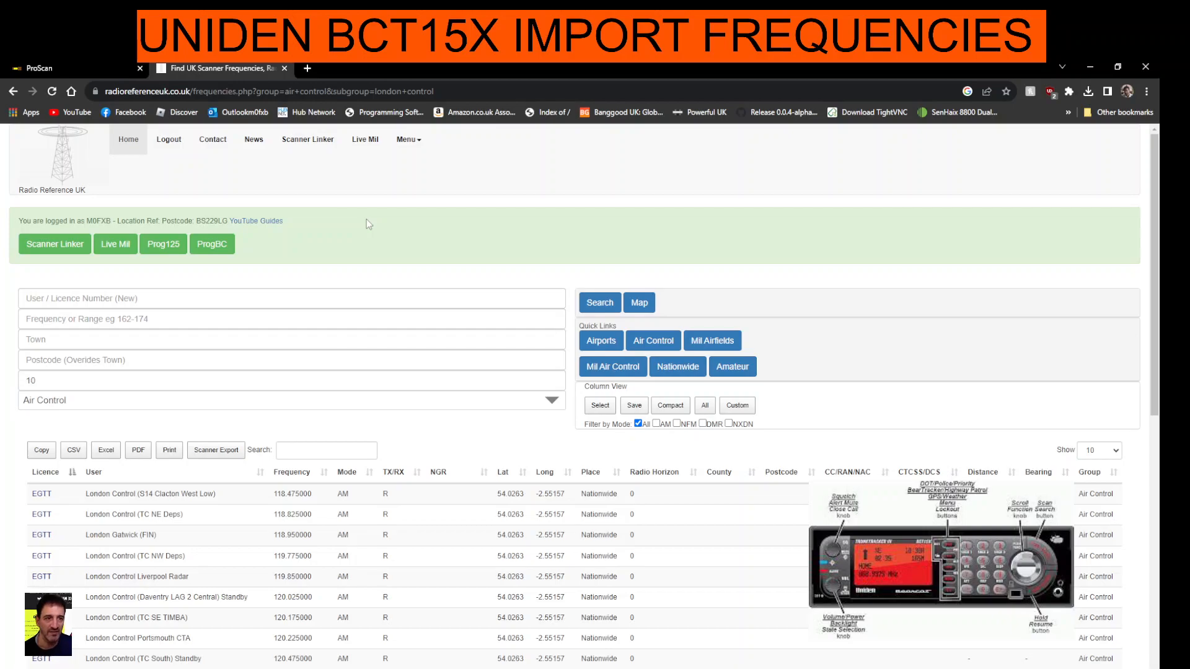
mouse_move(475, 468)
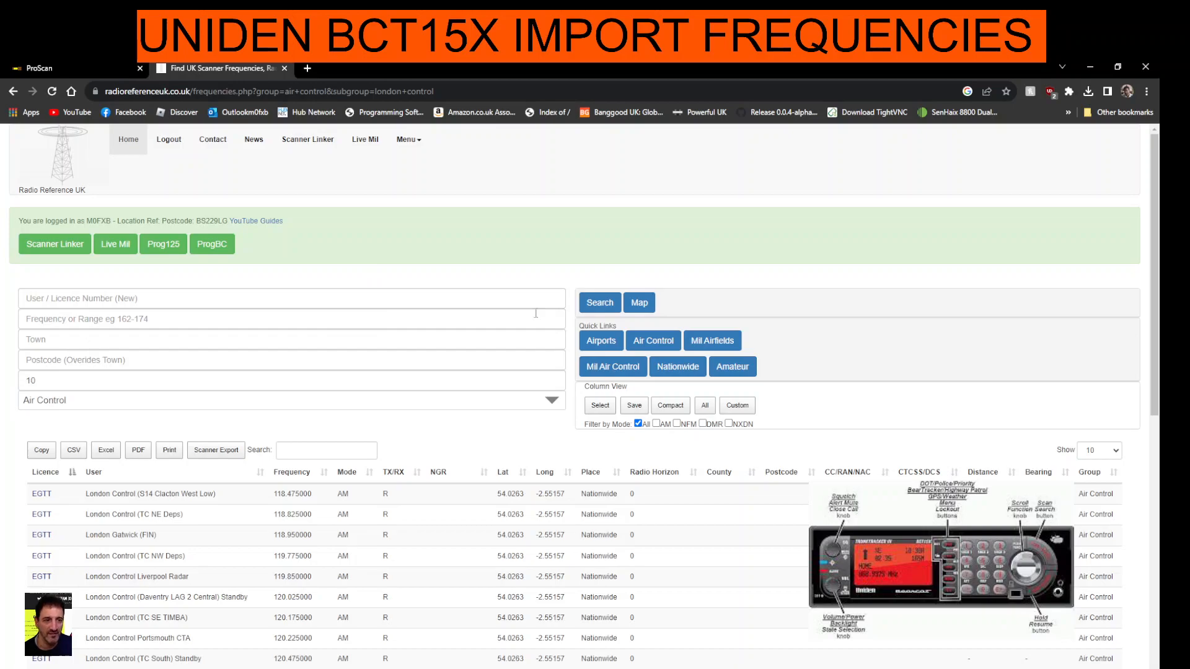
mouse_move(479, 553)
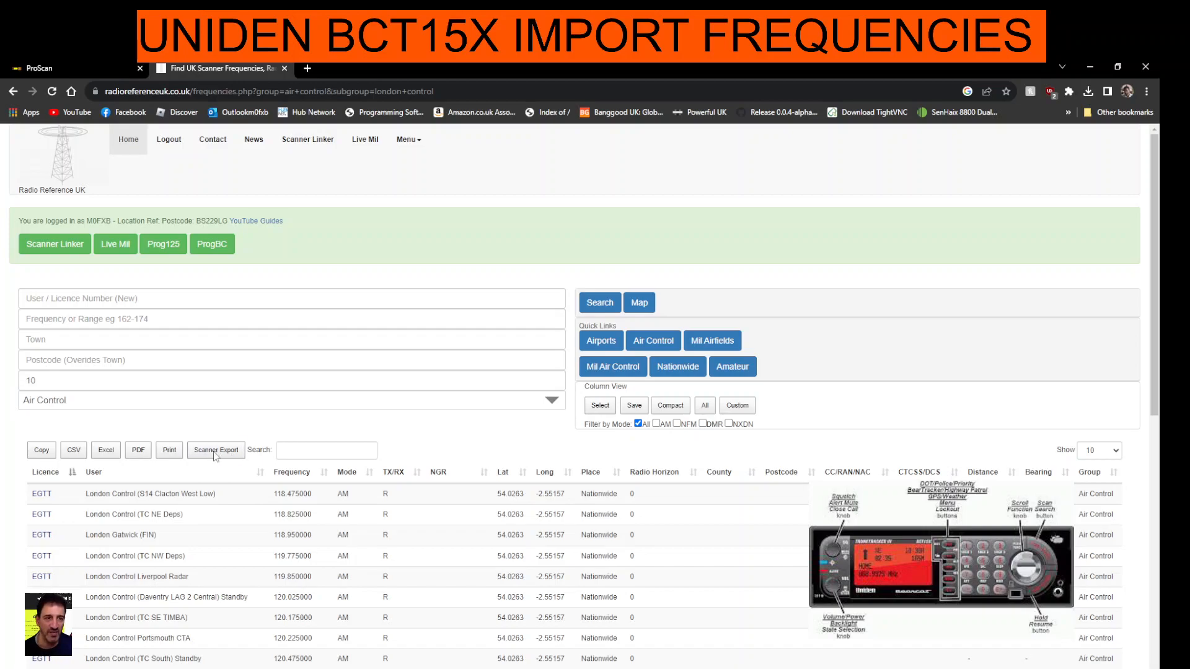
Export the air control frequency list via Scanner Export as Uniden SDS / 3600 HPE (Rx Only)
click(215, 452)
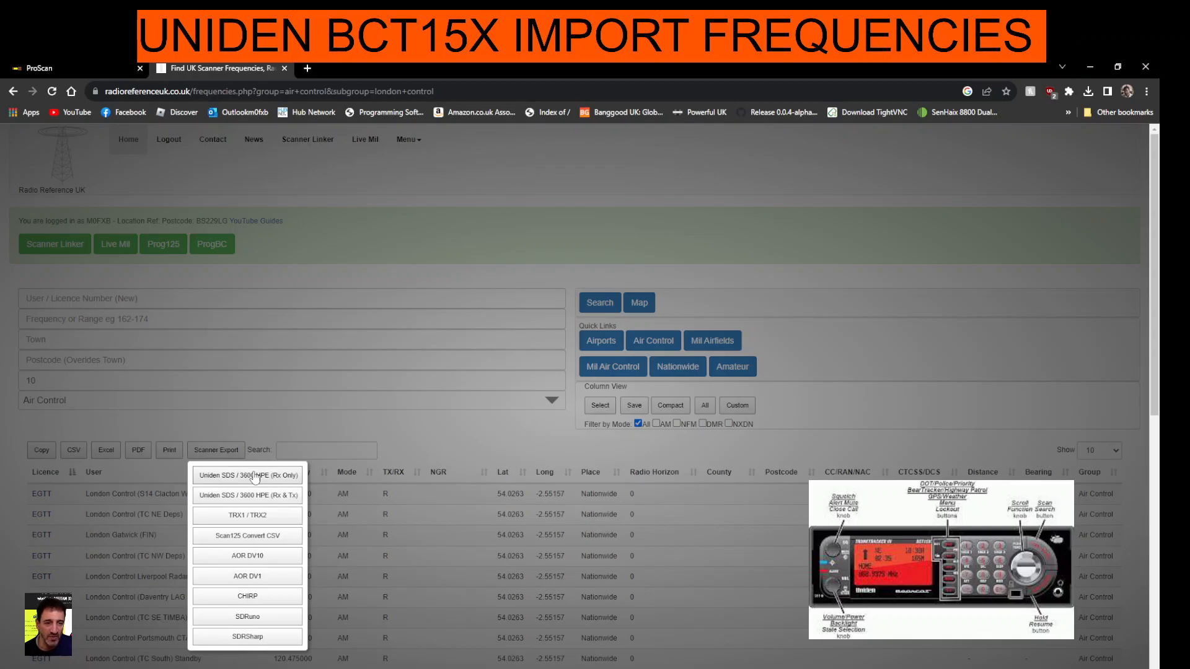
click(247, 476)
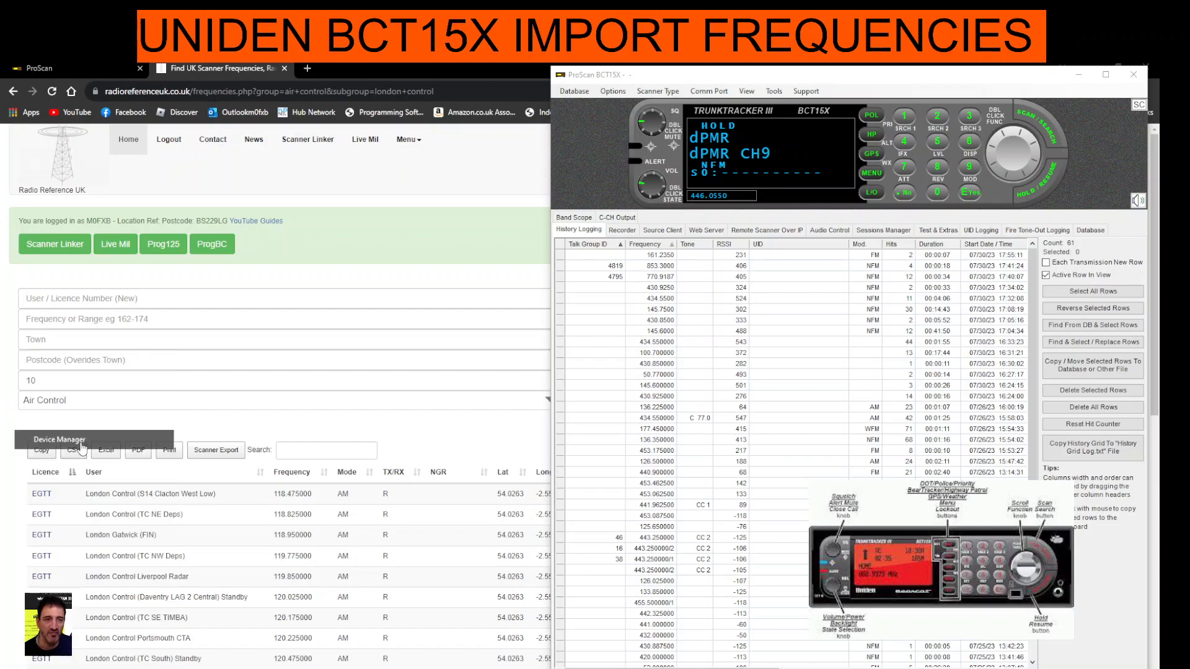
Check in Device Manager that the USB-to-Serial cable sits on COM9, then close it
click(74, 450)
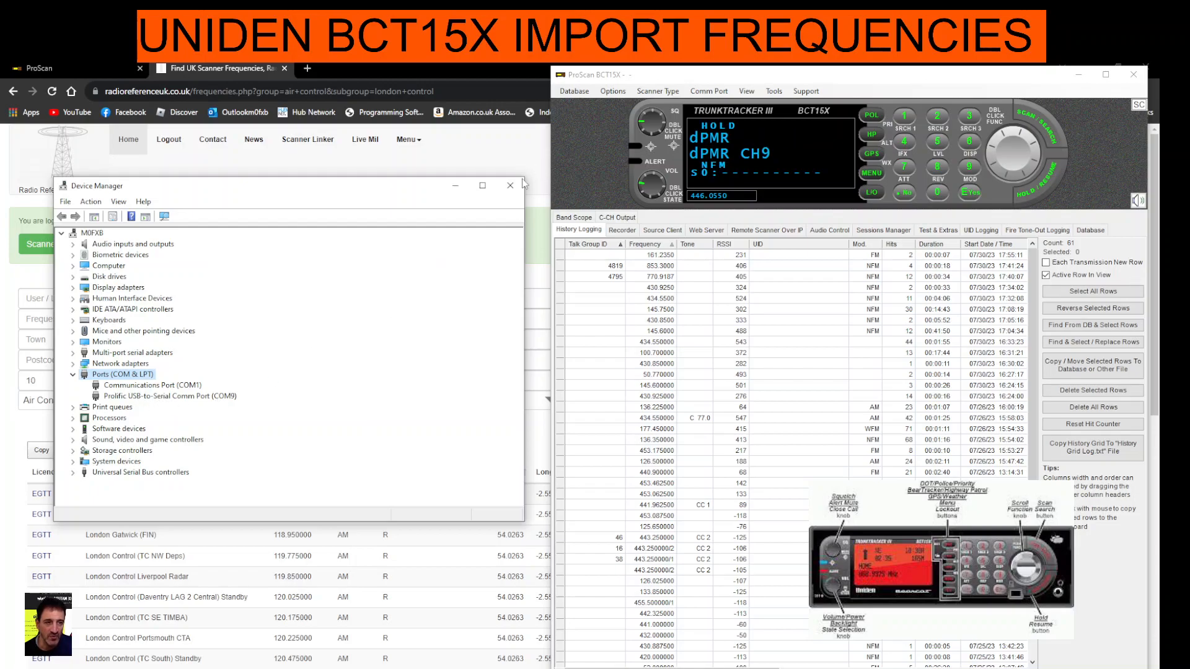
click(707, 92)
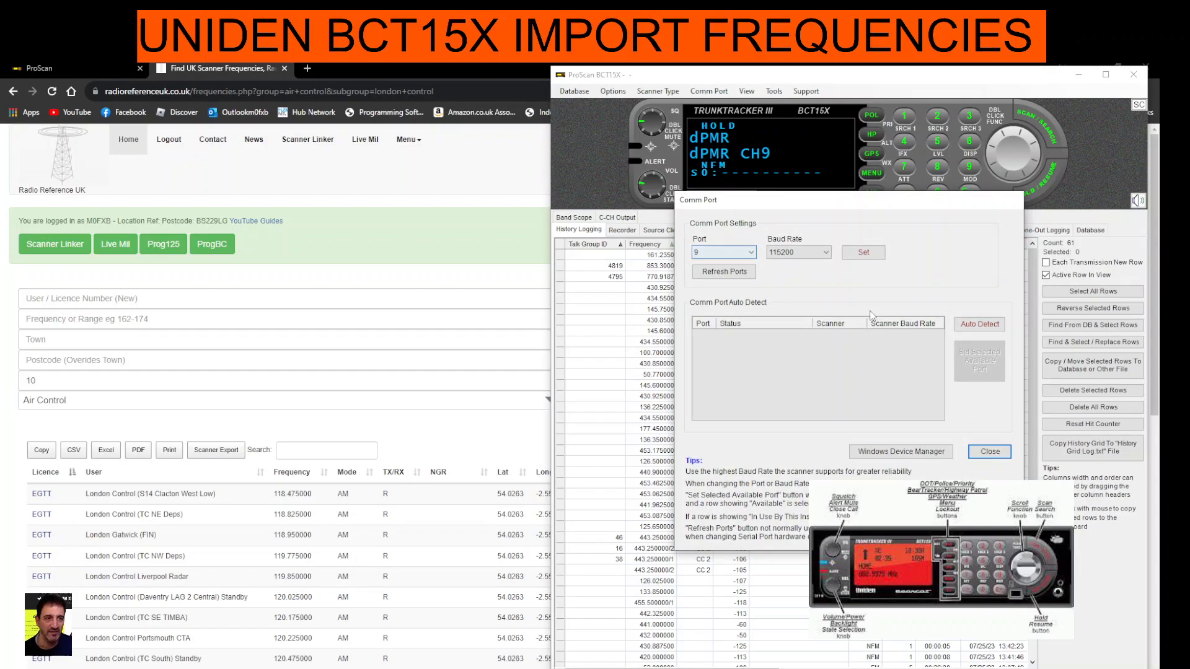
Keep port 9, confirm BCT15X as the scanner type, and maximise the ProScan window
click(989, 452)
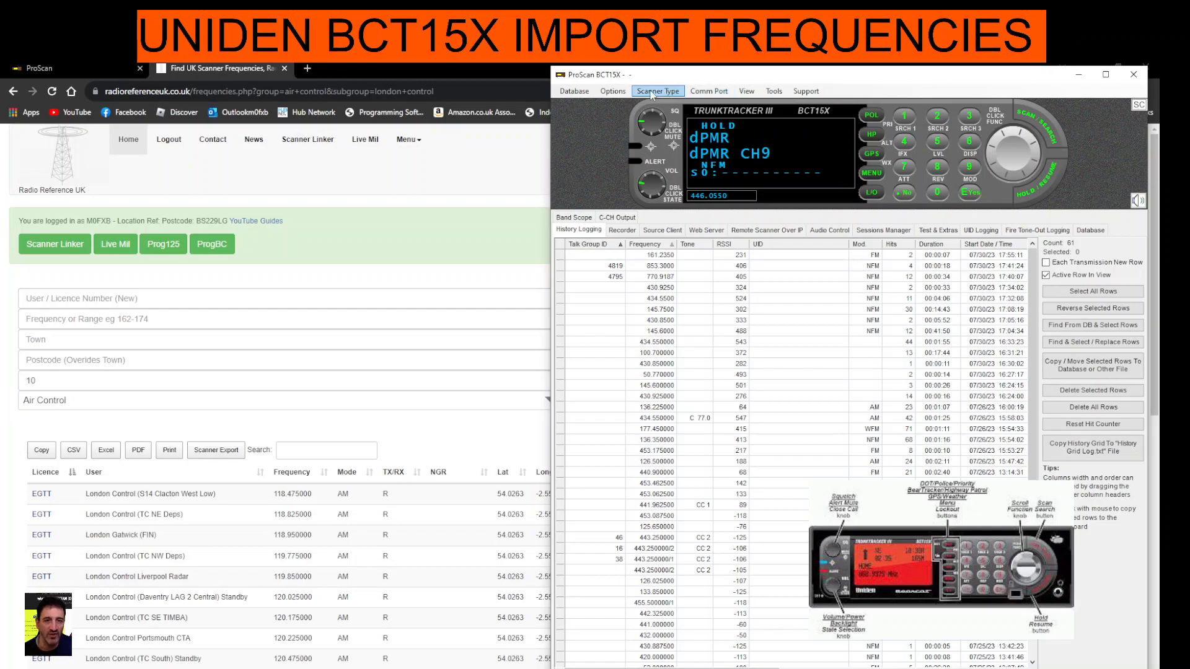
click(657, 92)
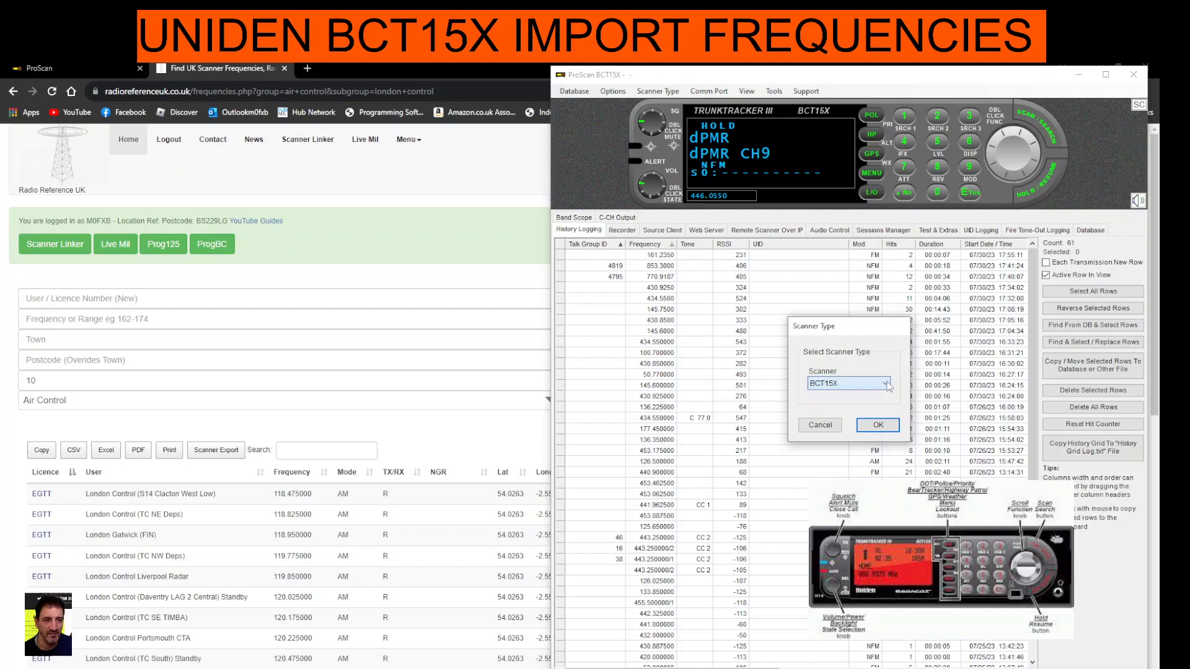
click(877, 425)
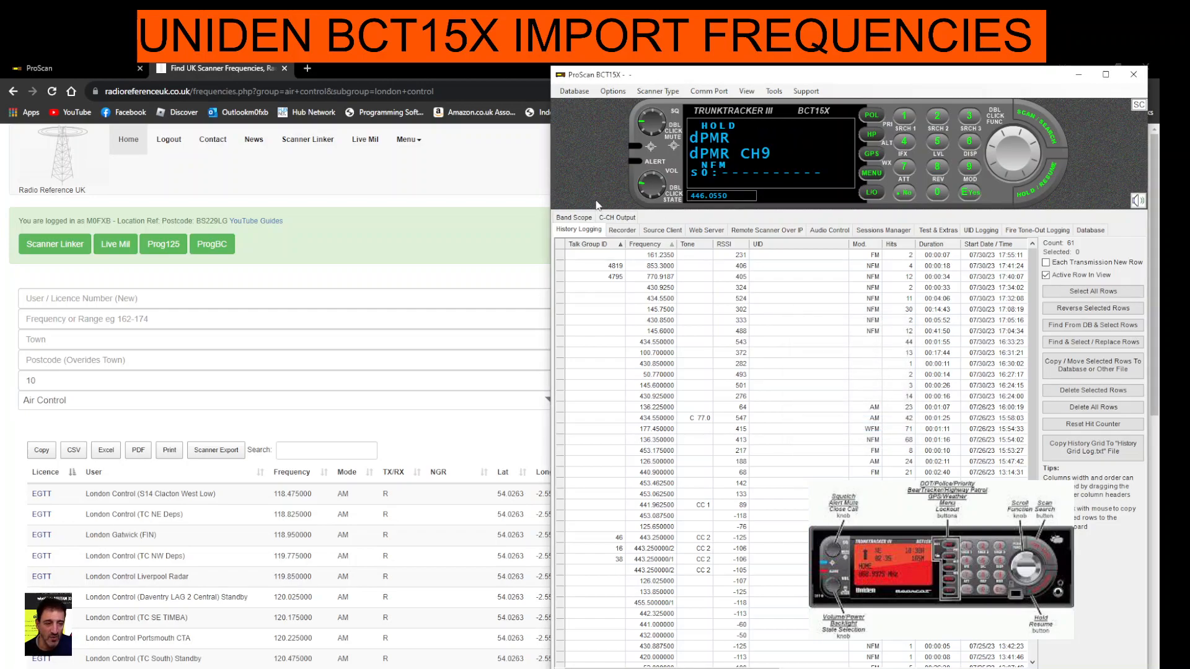
mouse_move(401, 189)
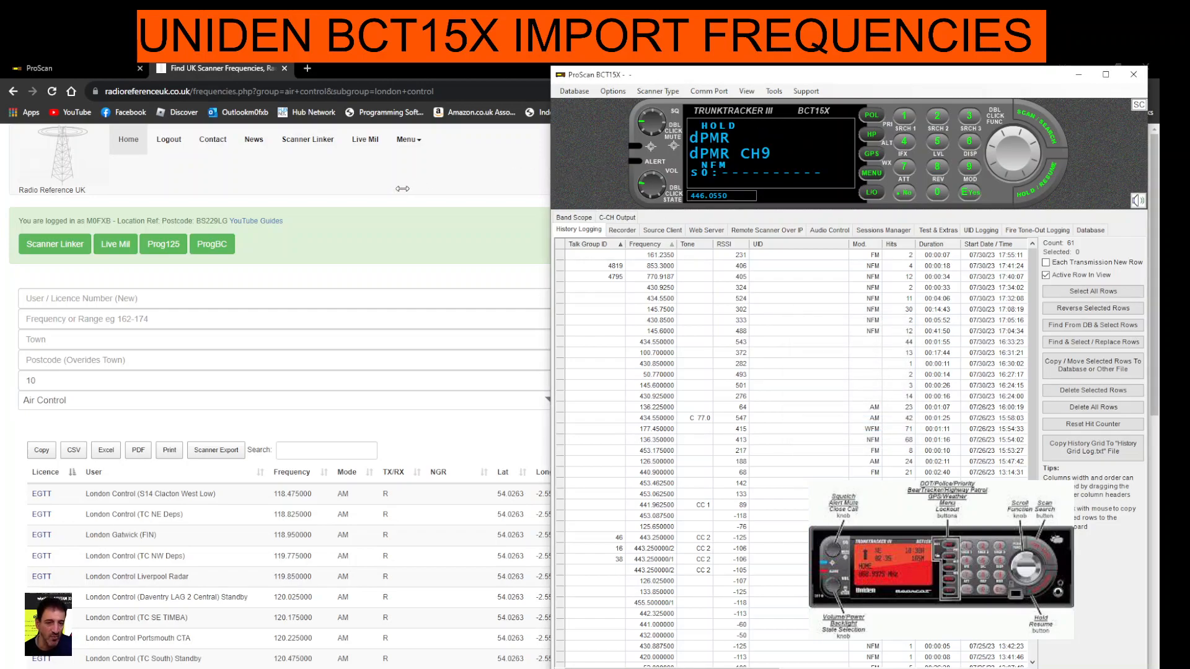
click(1105, 74)
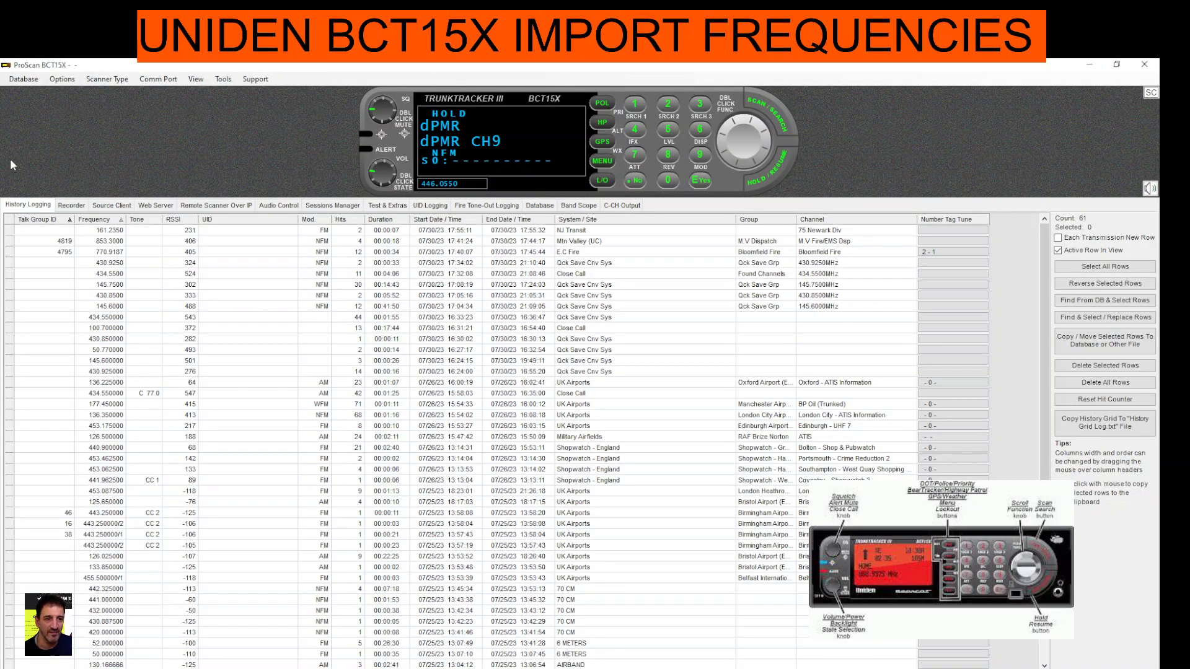
mouse_move(75, 235)
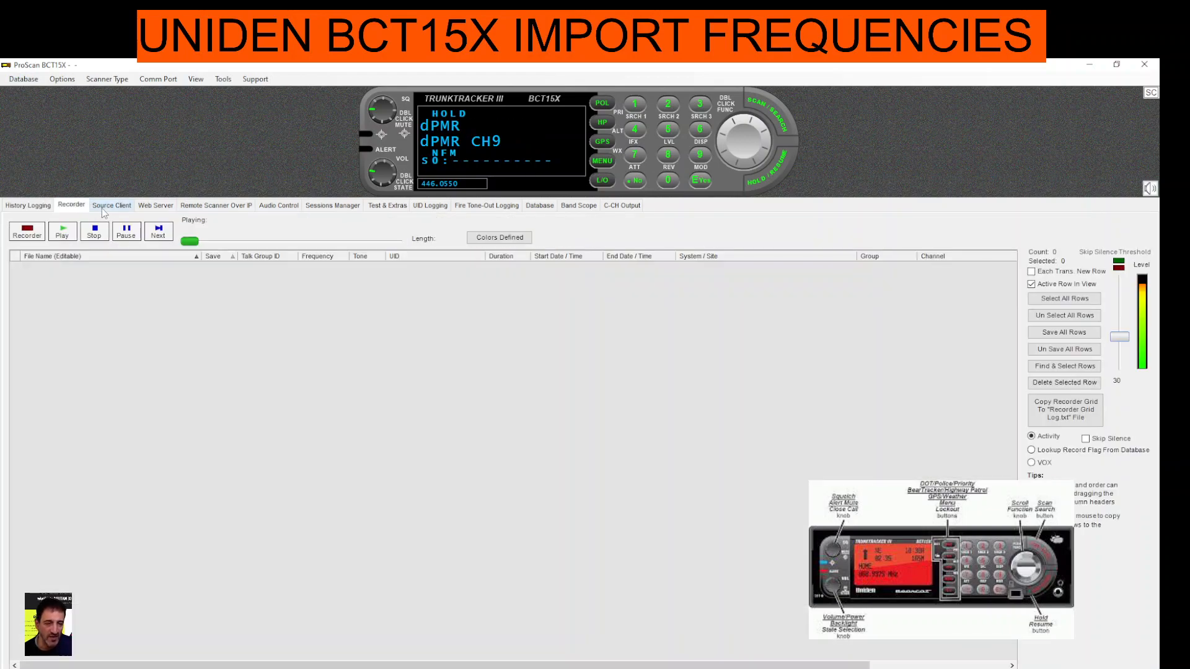
View the Web Server and Remote Scanner Over IP pages, listing published servers in client mode then returning to server mode
click(155, 206)
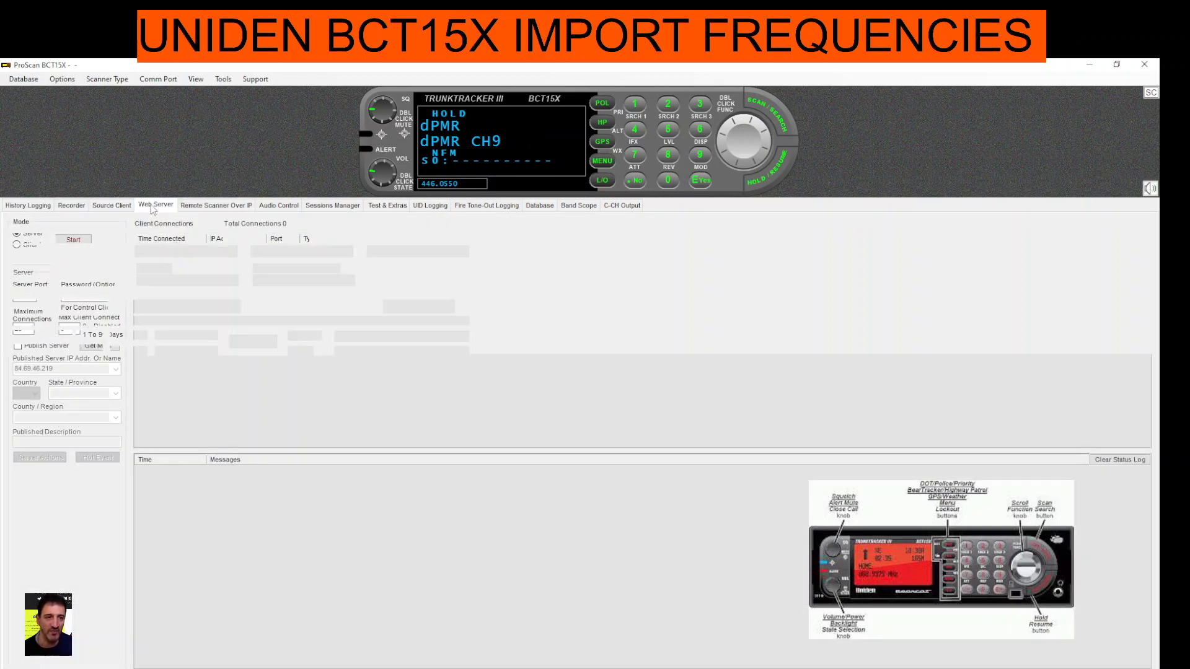
click(215, 205)
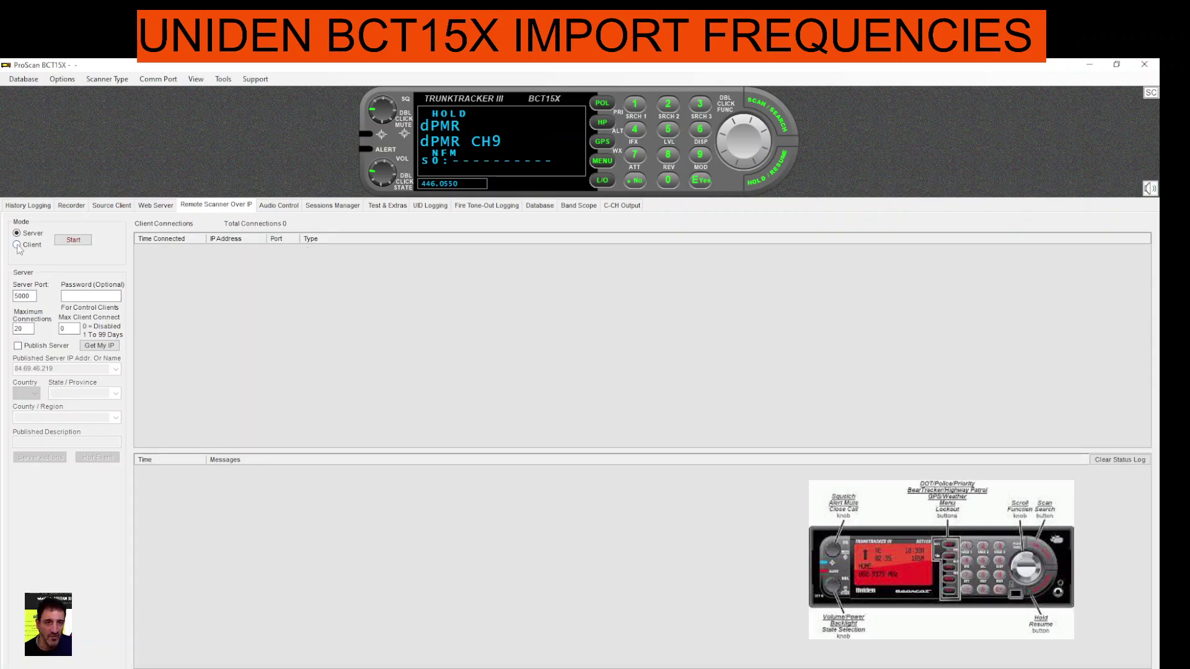
click(15, 244)
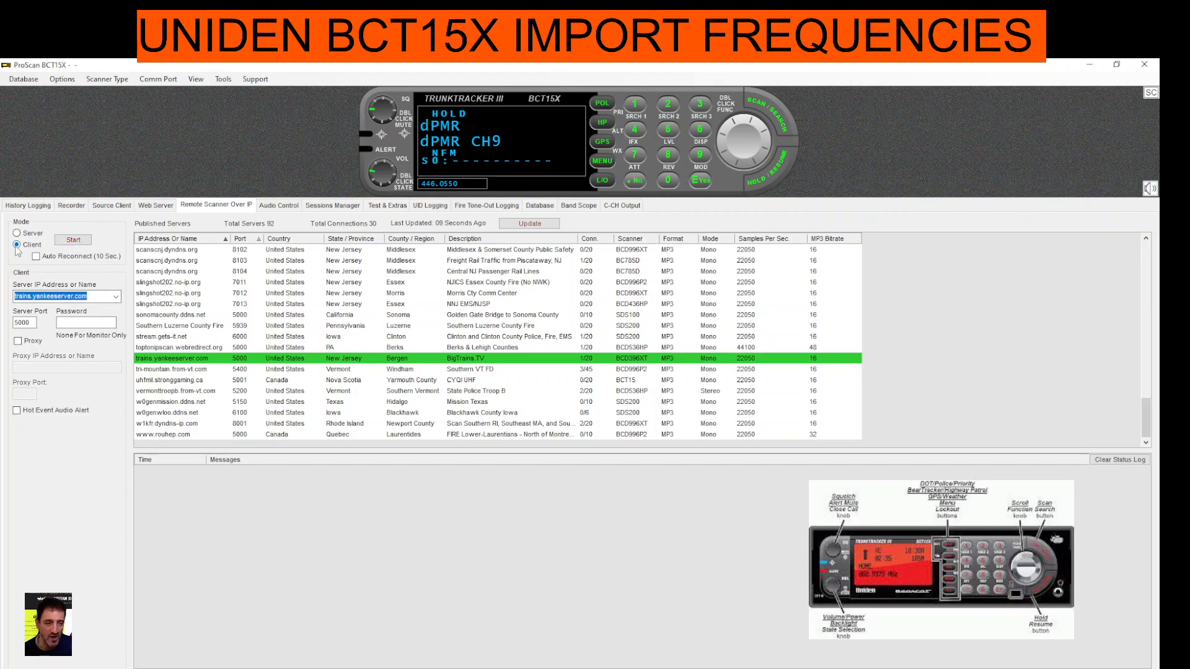
mouse_move(488, 358)
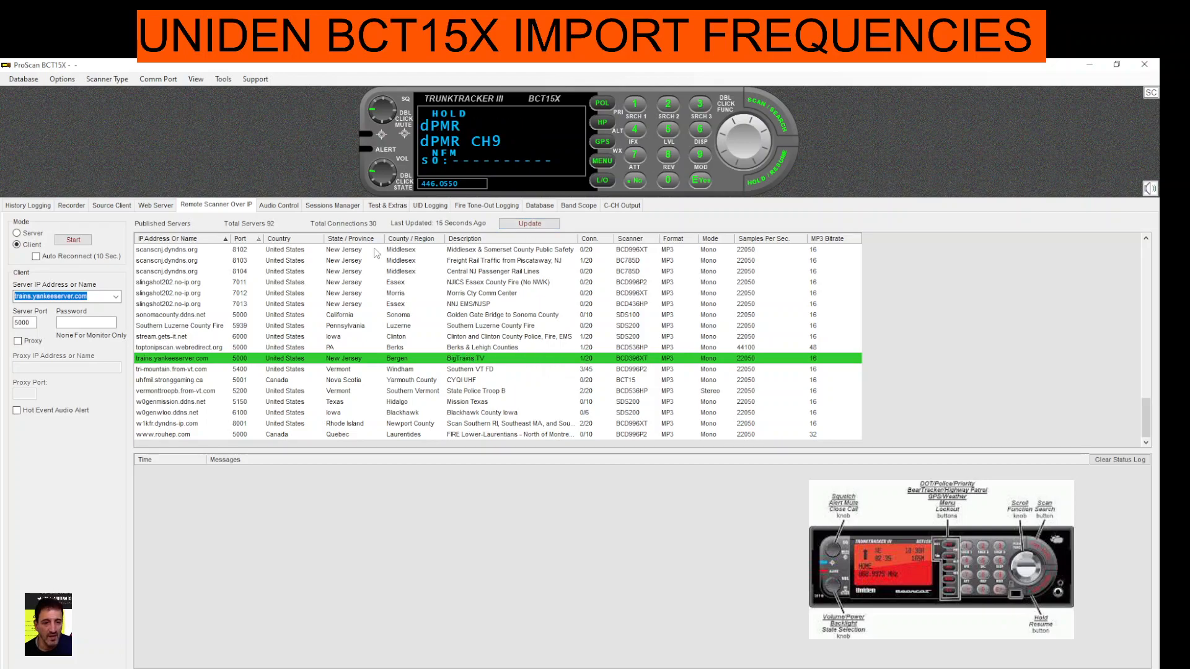
click(14, 233)
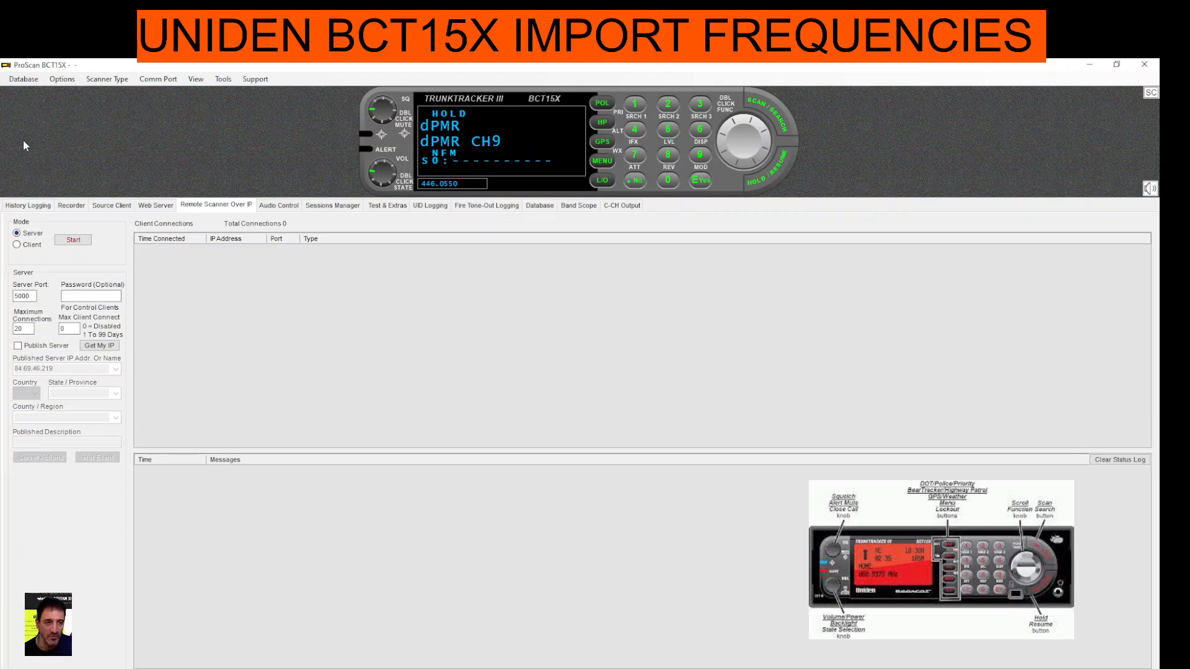
mouse_move(228, 217)
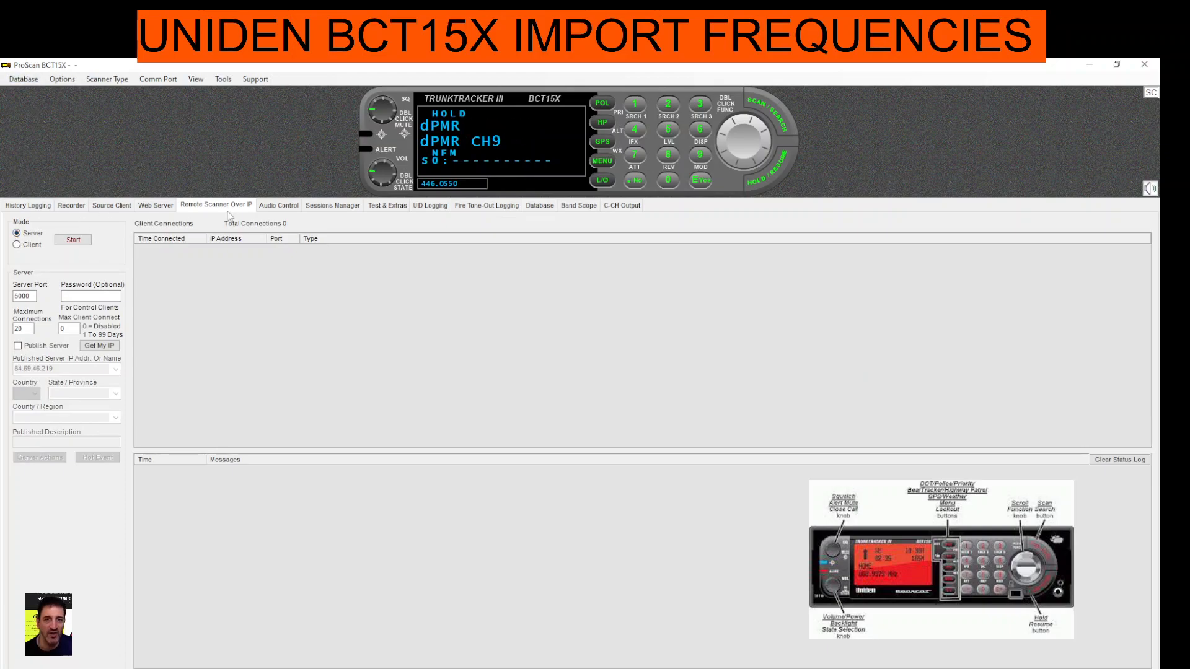
View the UID Logging records and then the C-CH Output page
click(430, 206)
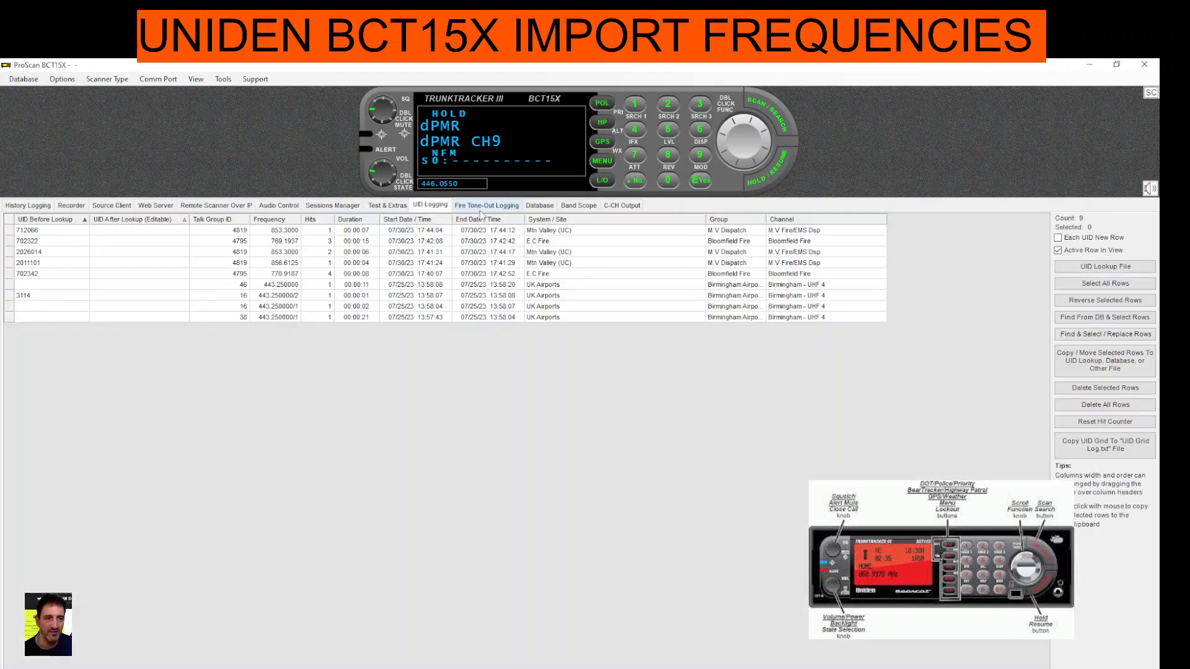
click(622, 205)
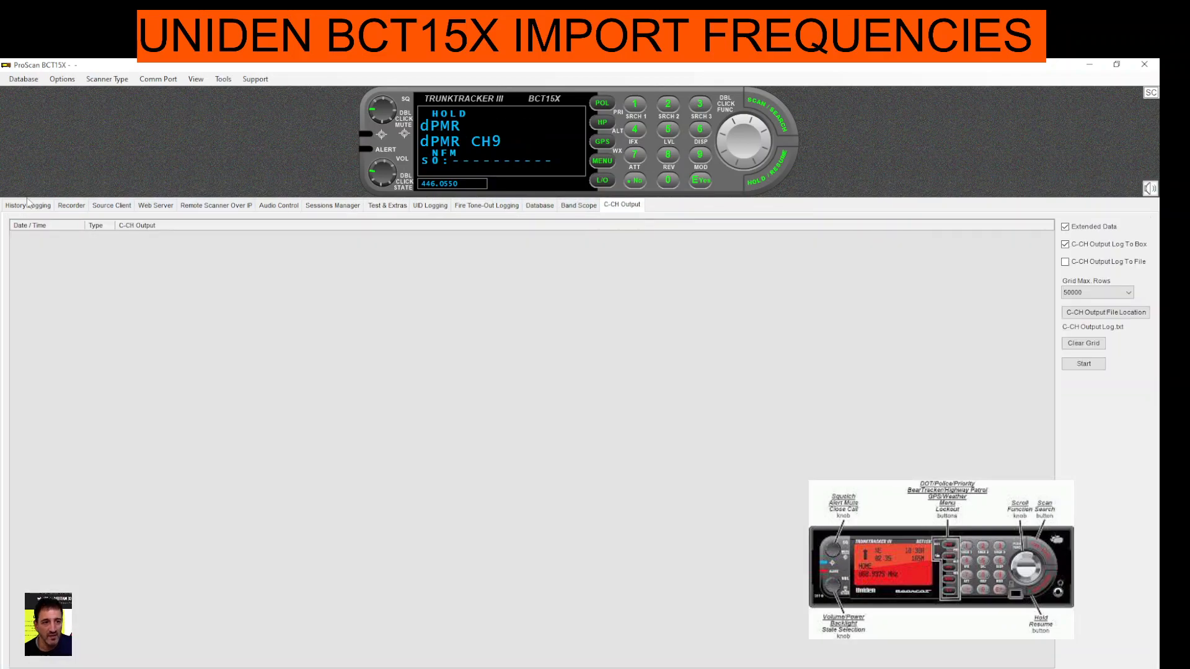
Return to History Logging and bring up the Database menu
click(23, 205)
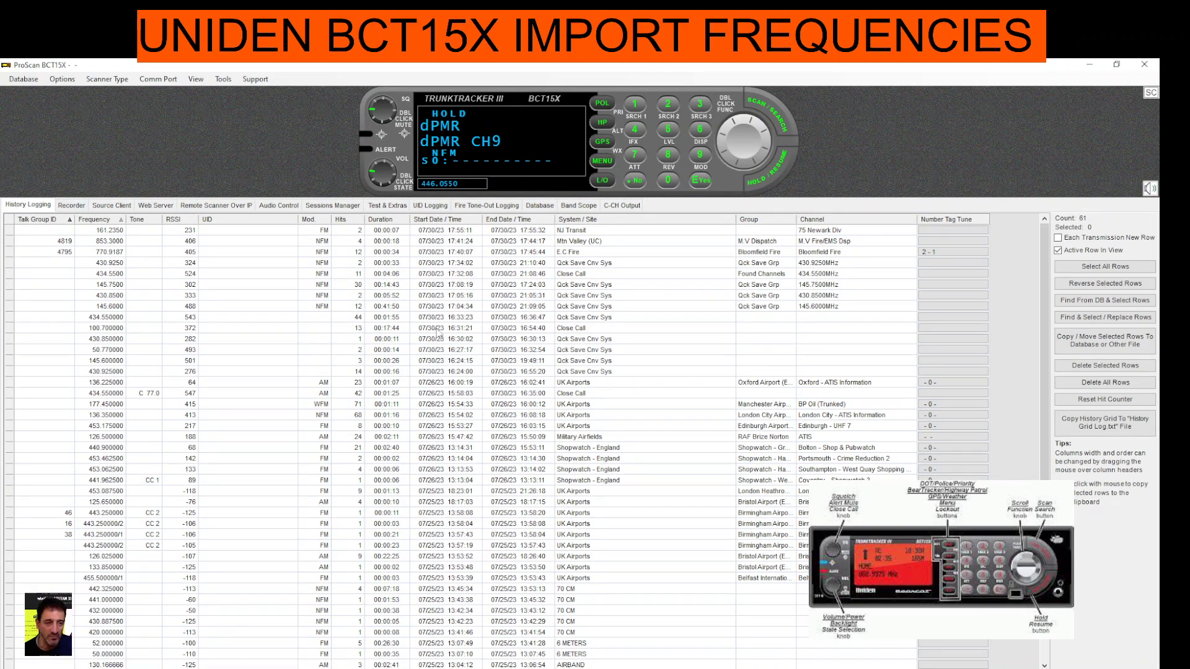
mouse_move(19, 146)
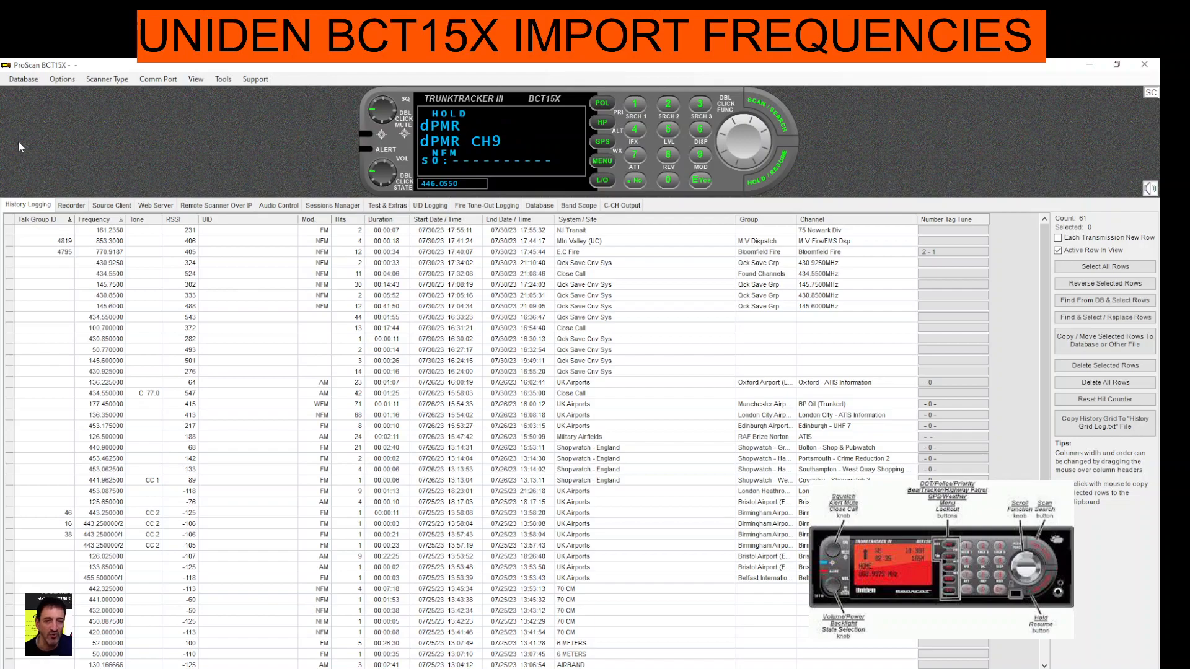
click(22, 79)
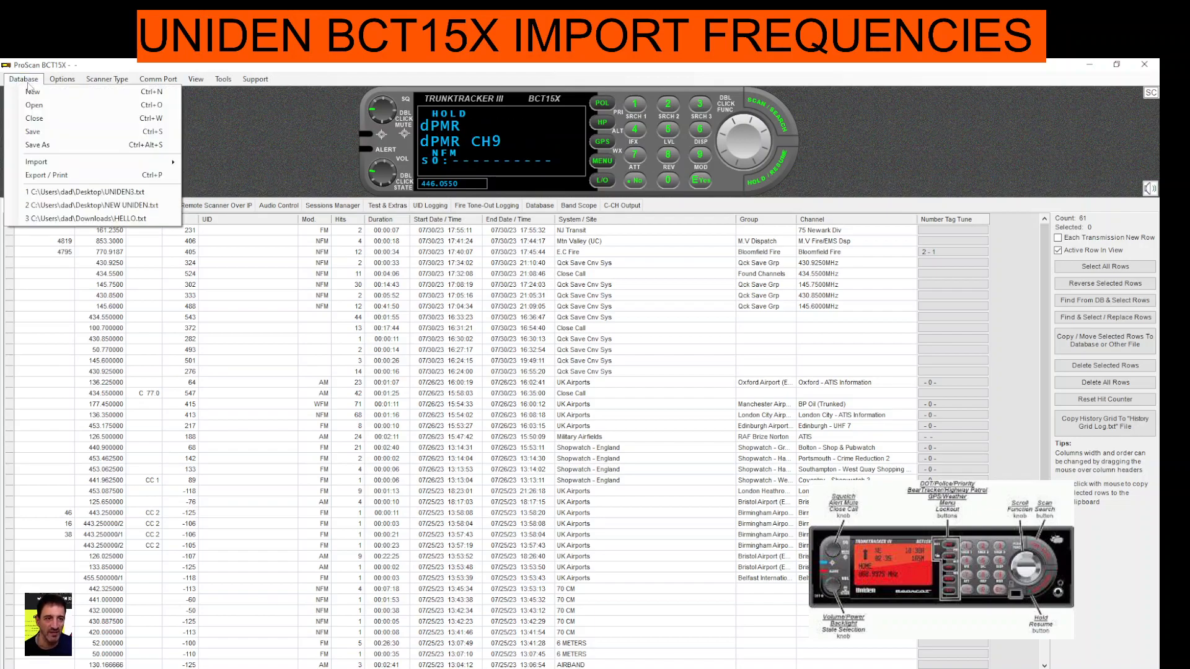
mouse_move(35, 118)
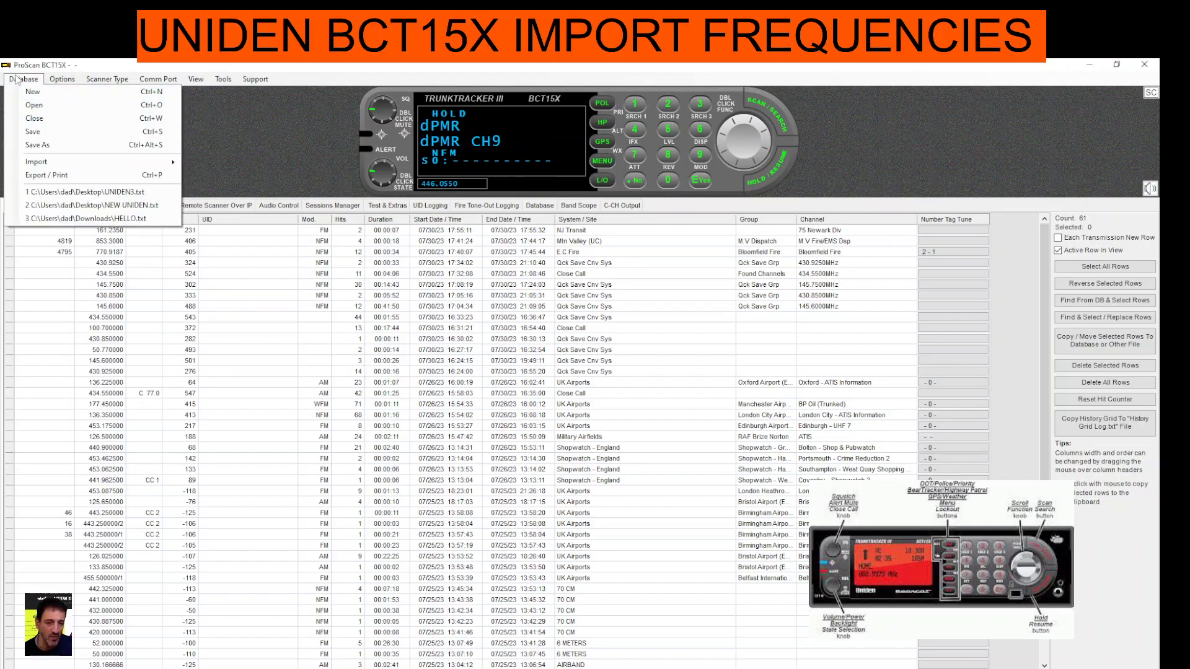
mouse_move(62, 109)
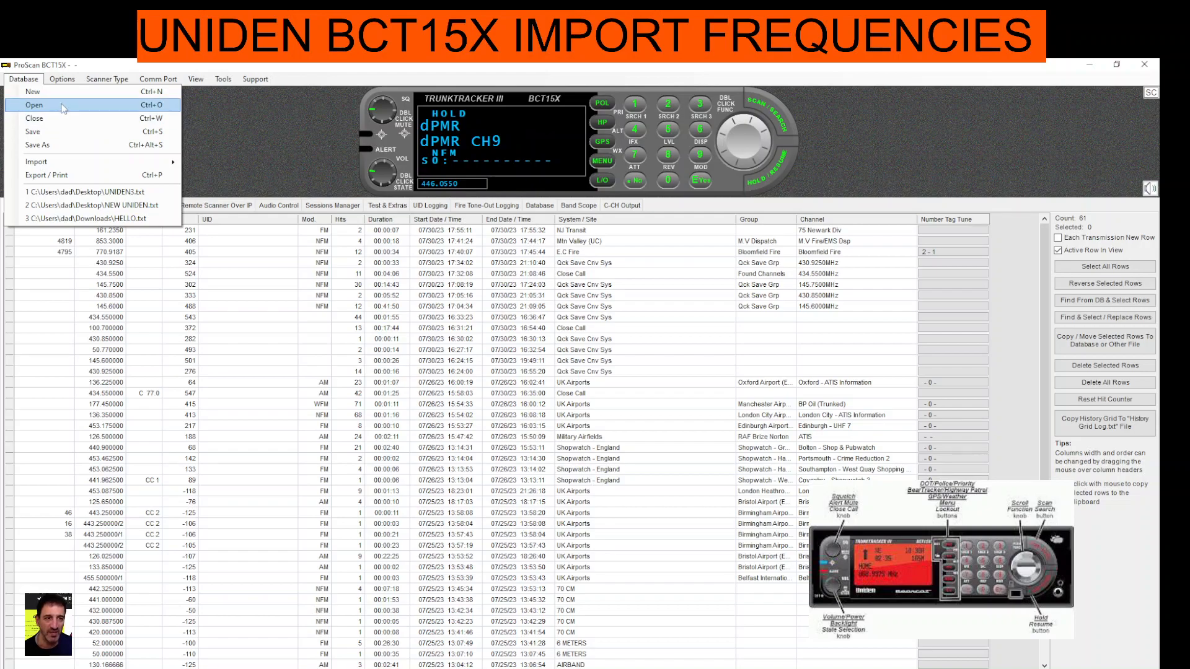
Create a new database file named UNIDEN 4 in the uniden3600 desktop folder
click(27, 91)
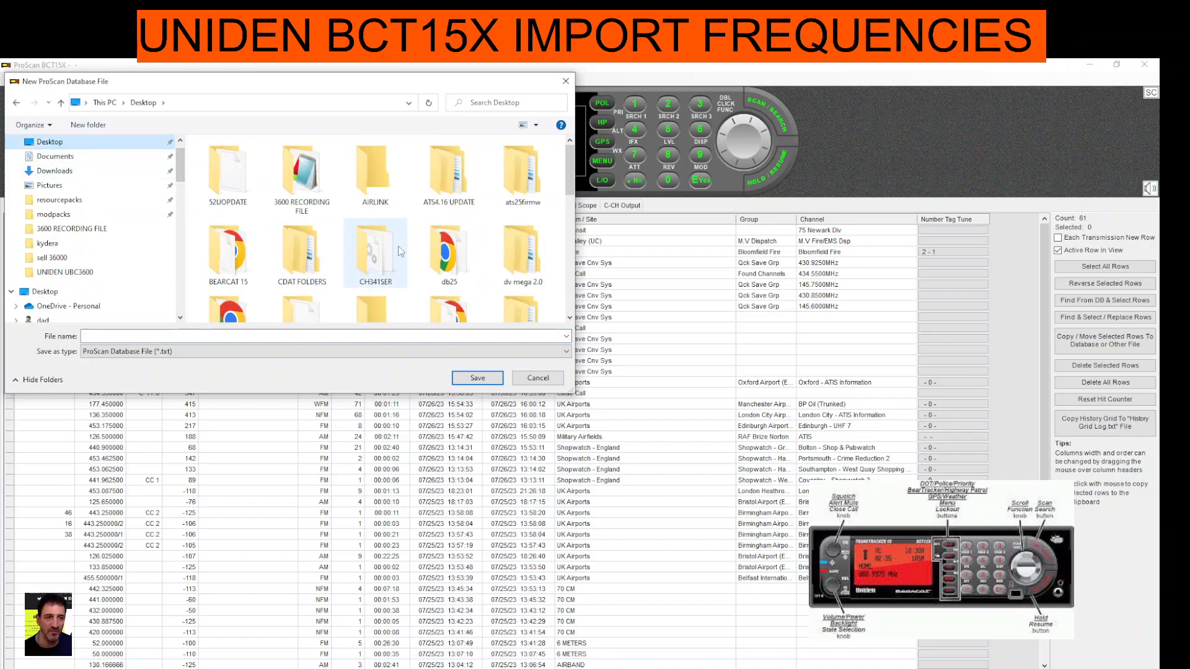
scroll(down, 3)
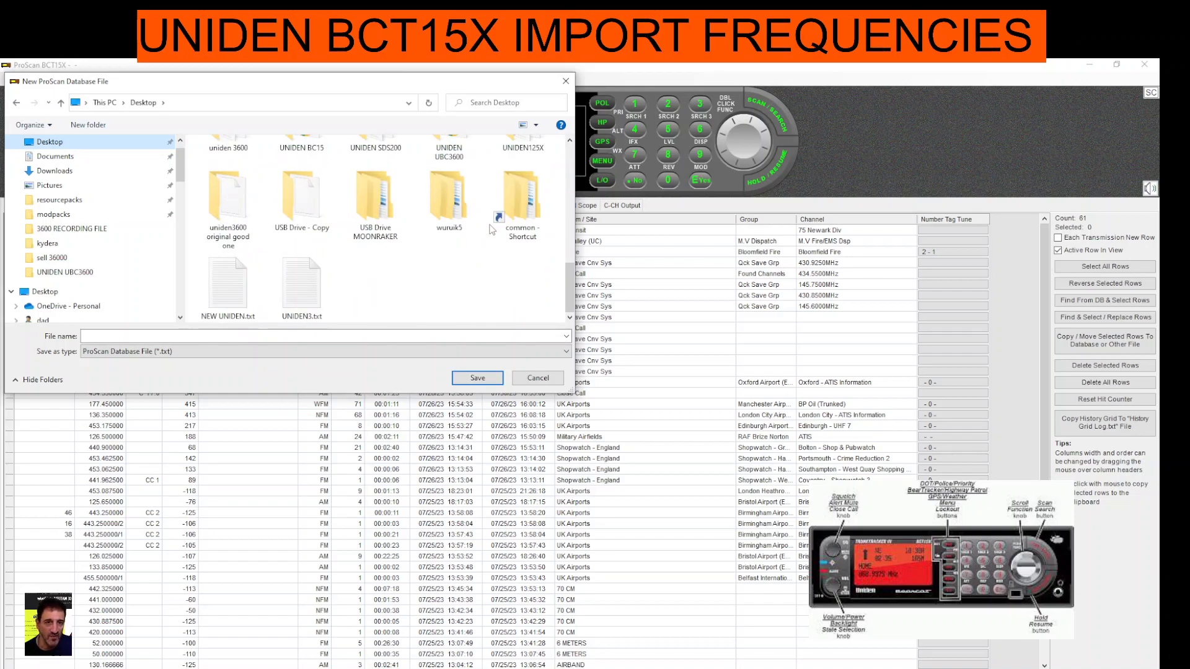
mouse_move(263, 236)
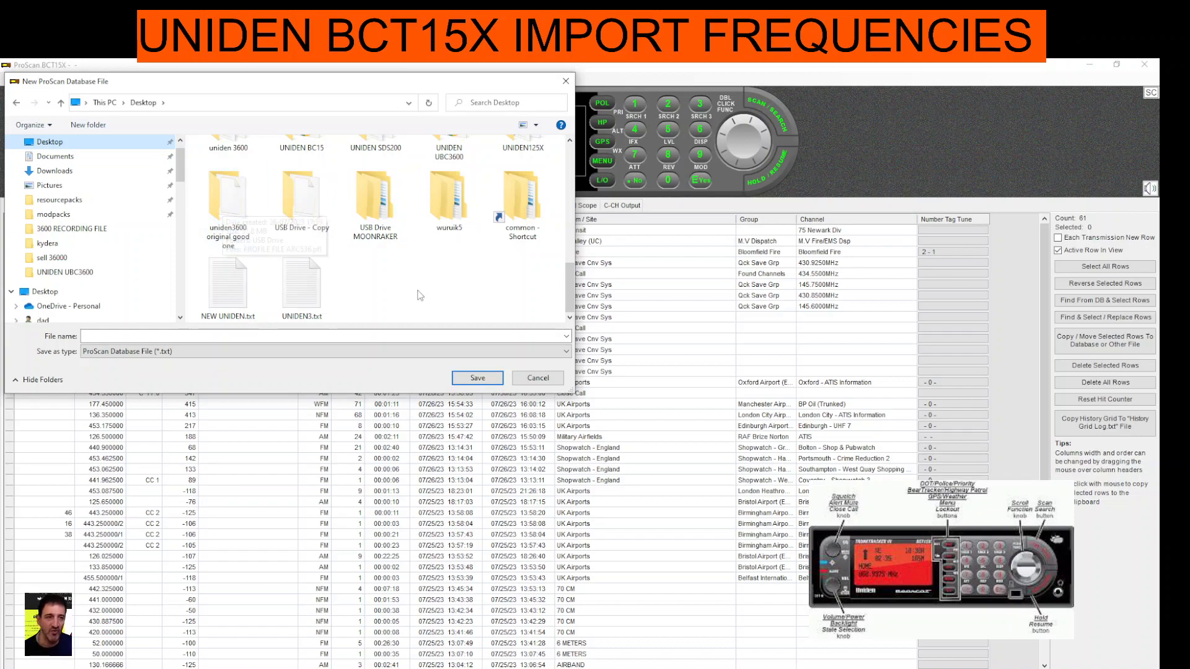
double_click(228, 196)
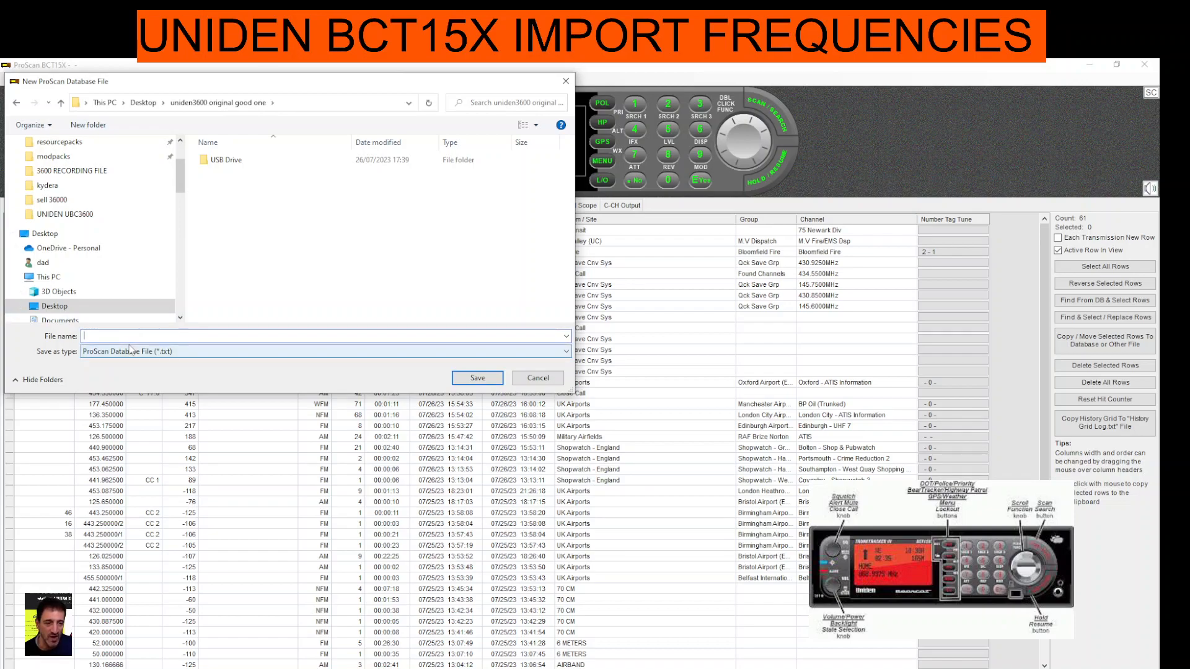
text(UNIDEN 4)
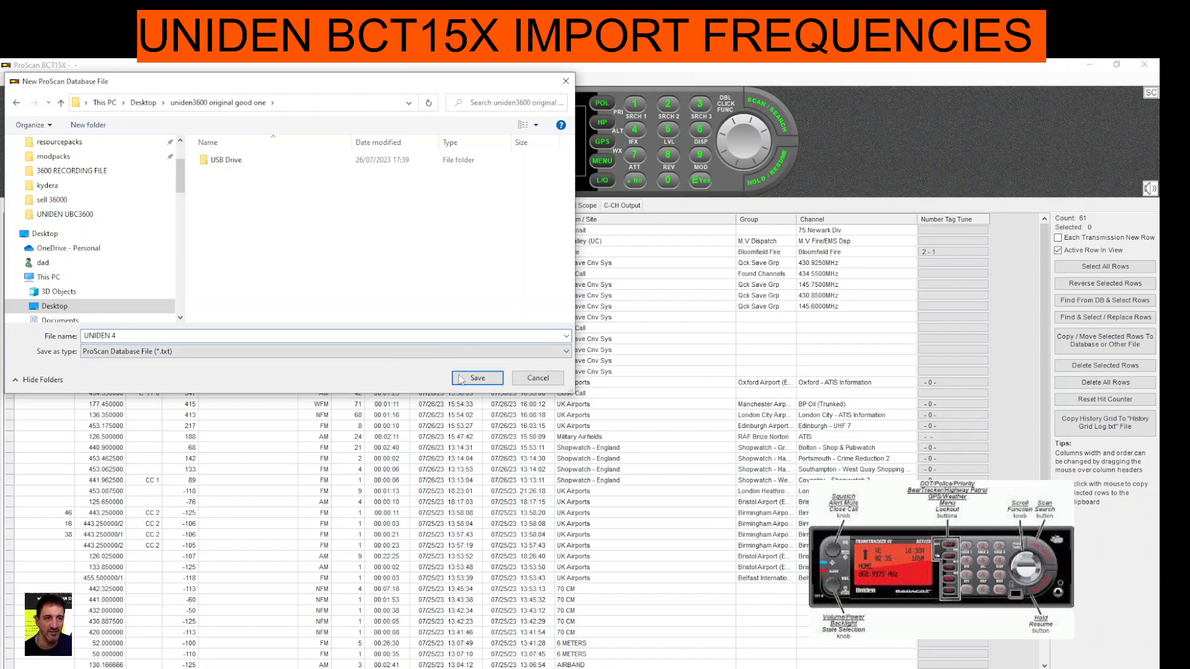
click(477, 378)
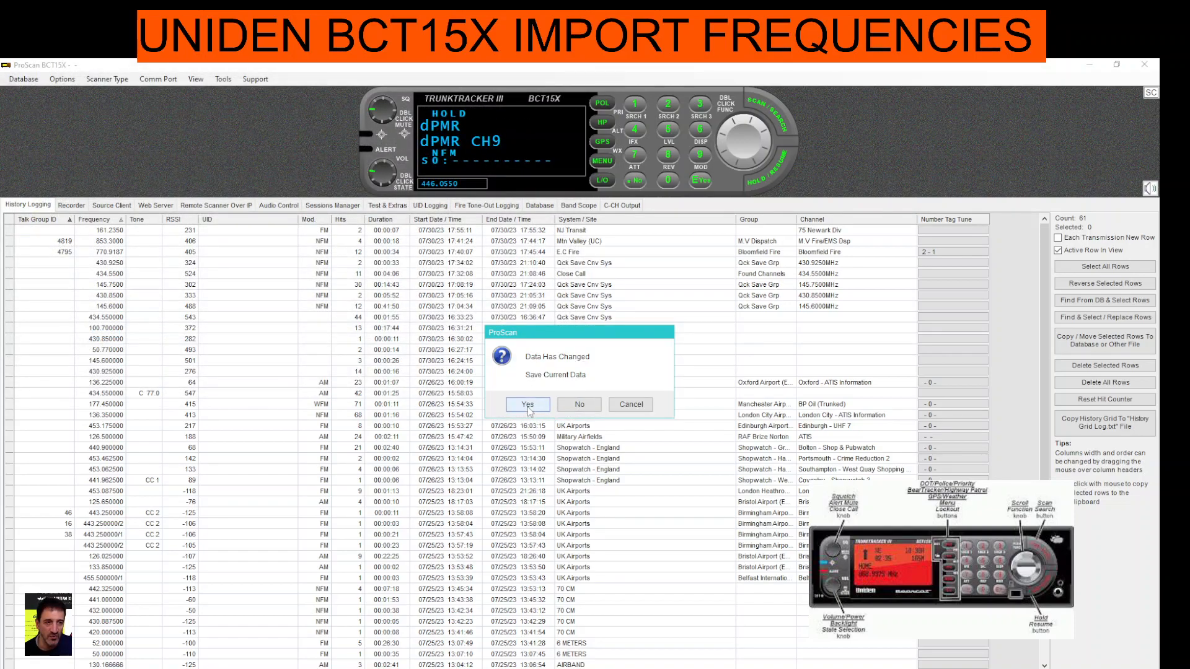
Save current data, then check all 15 scanner systems and download their 478 channels into the database
click(528, 404)
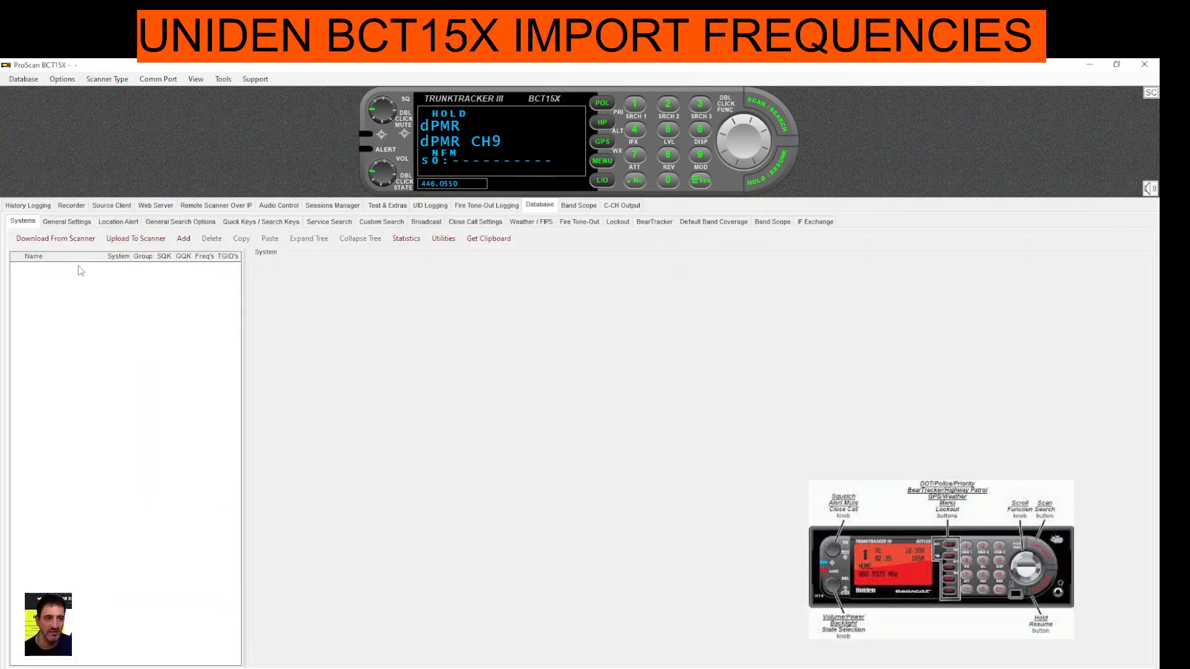
click(55, 238)
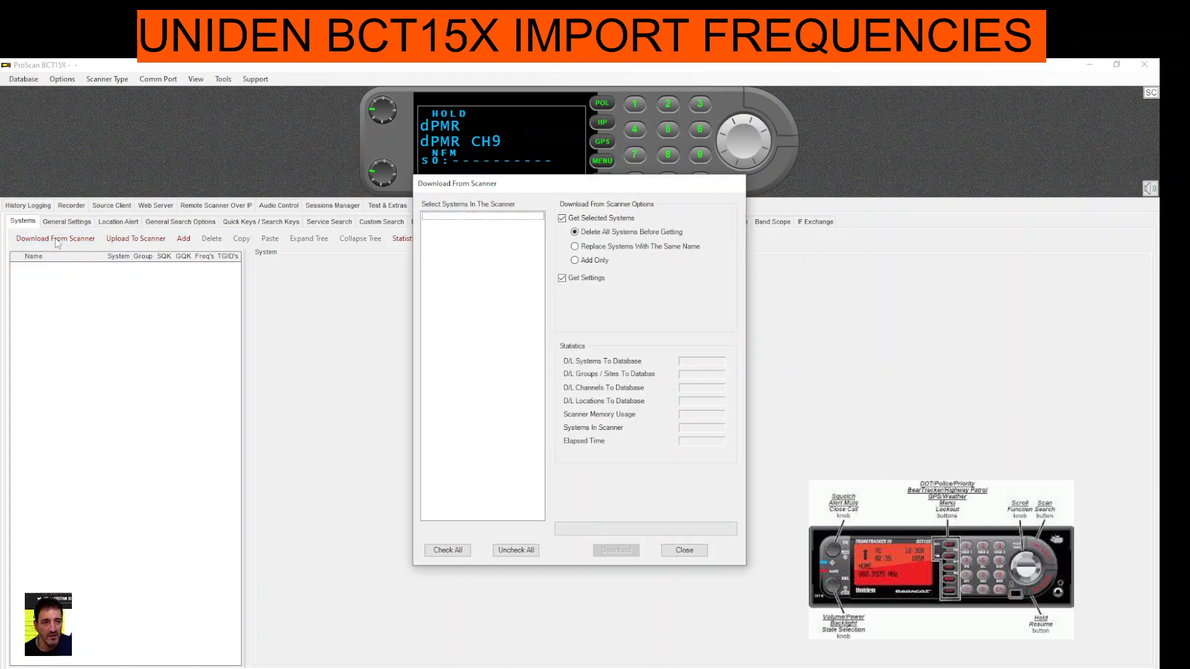
click(446, 550)
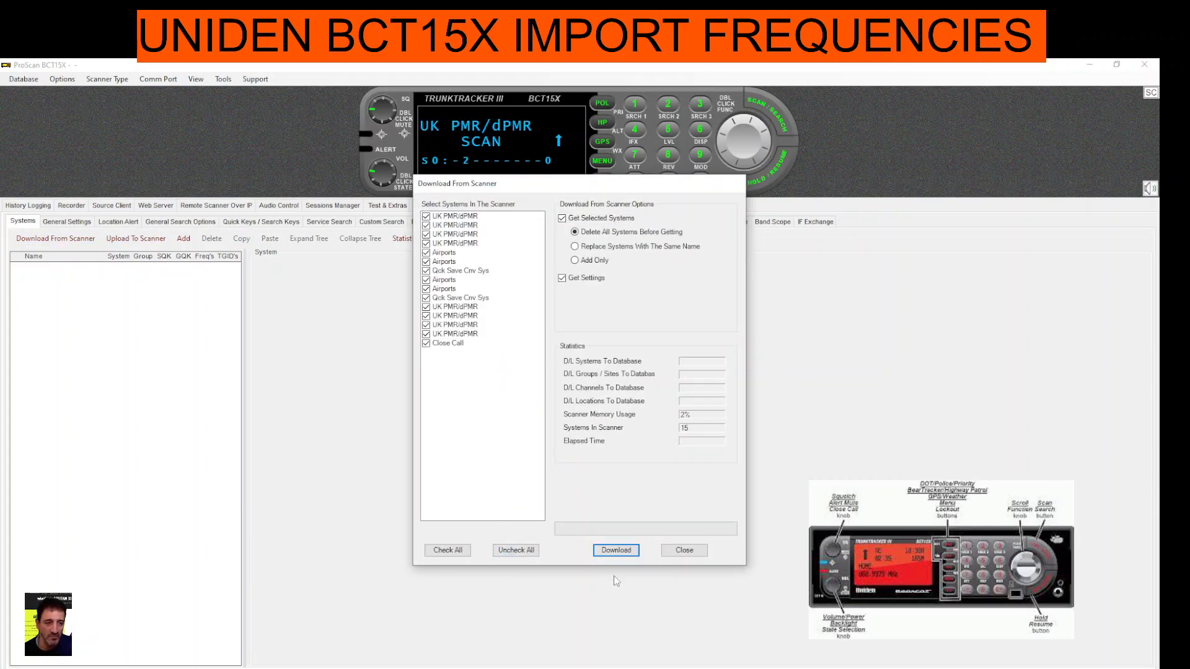
click(616, 550)
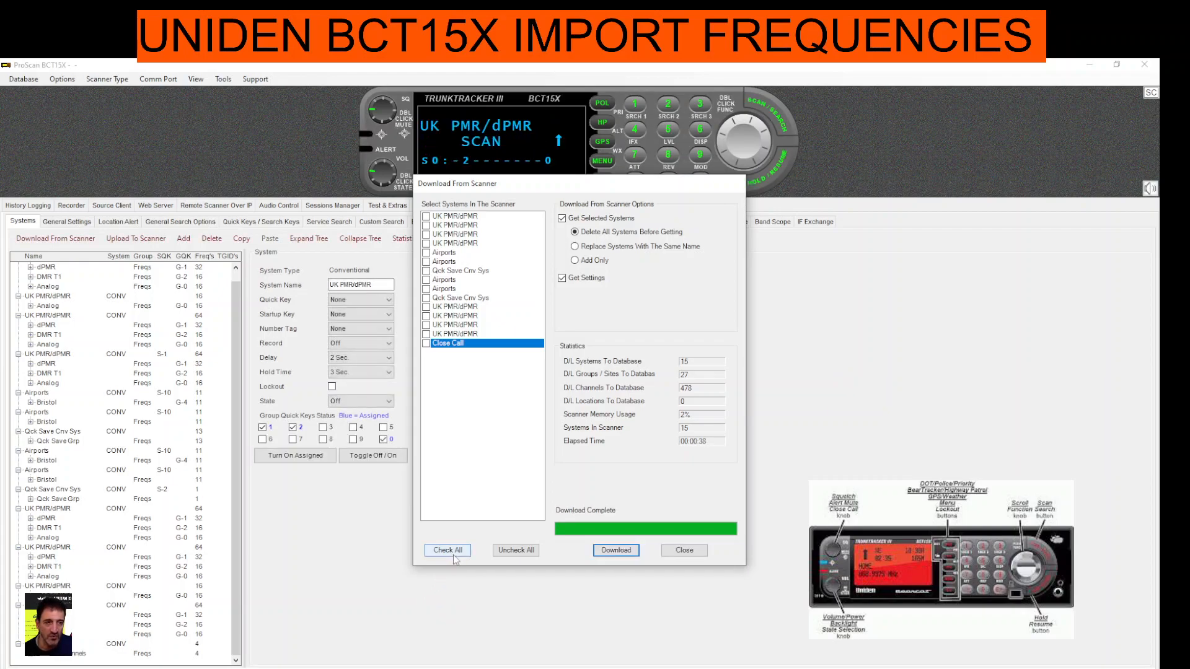
click(446, 550)
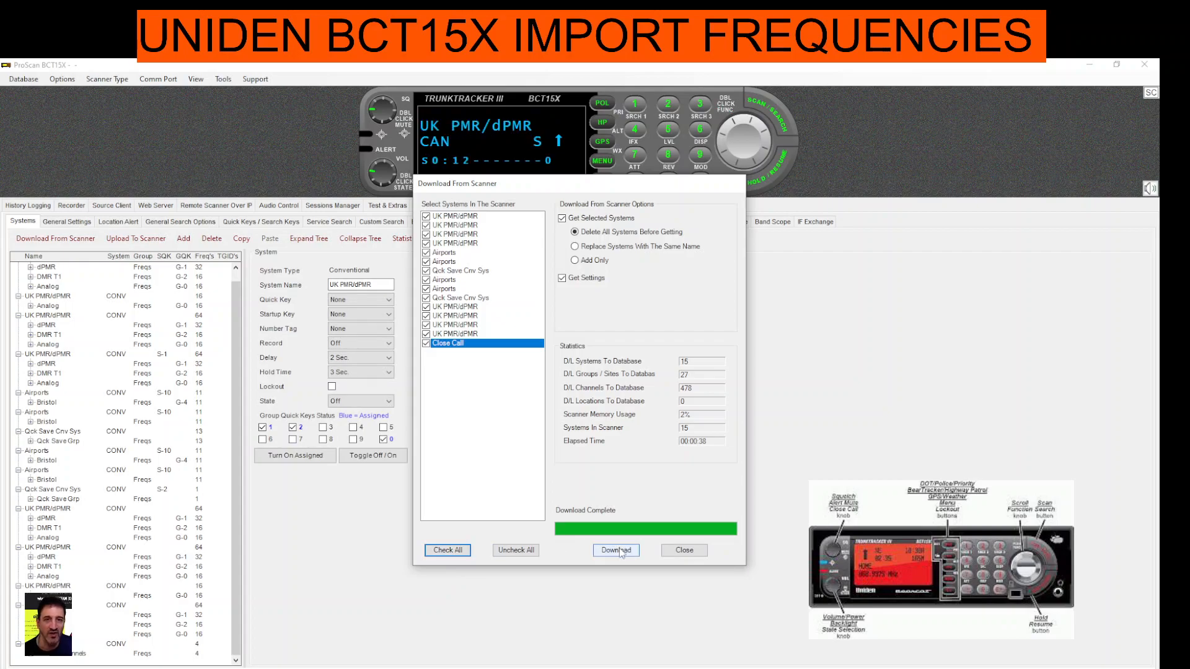
click(616, 550)
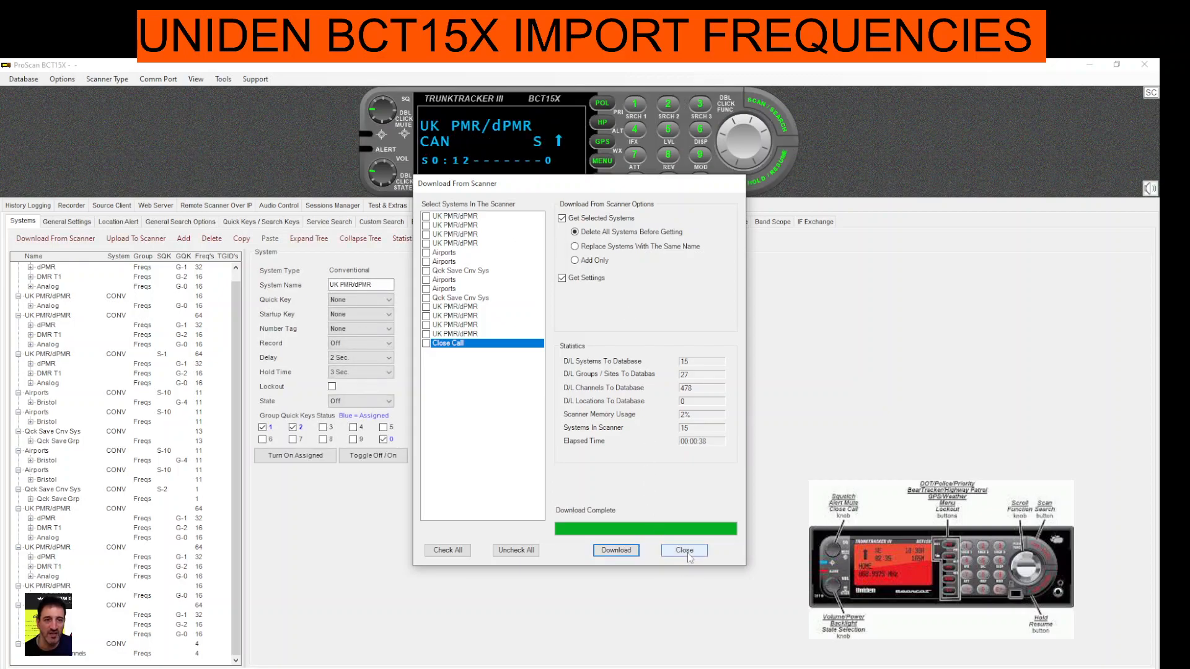
Start a Sentinel hpd/hpe import, previewing the Marine Channel file and then Airports (1).hpe
click(684, 550)
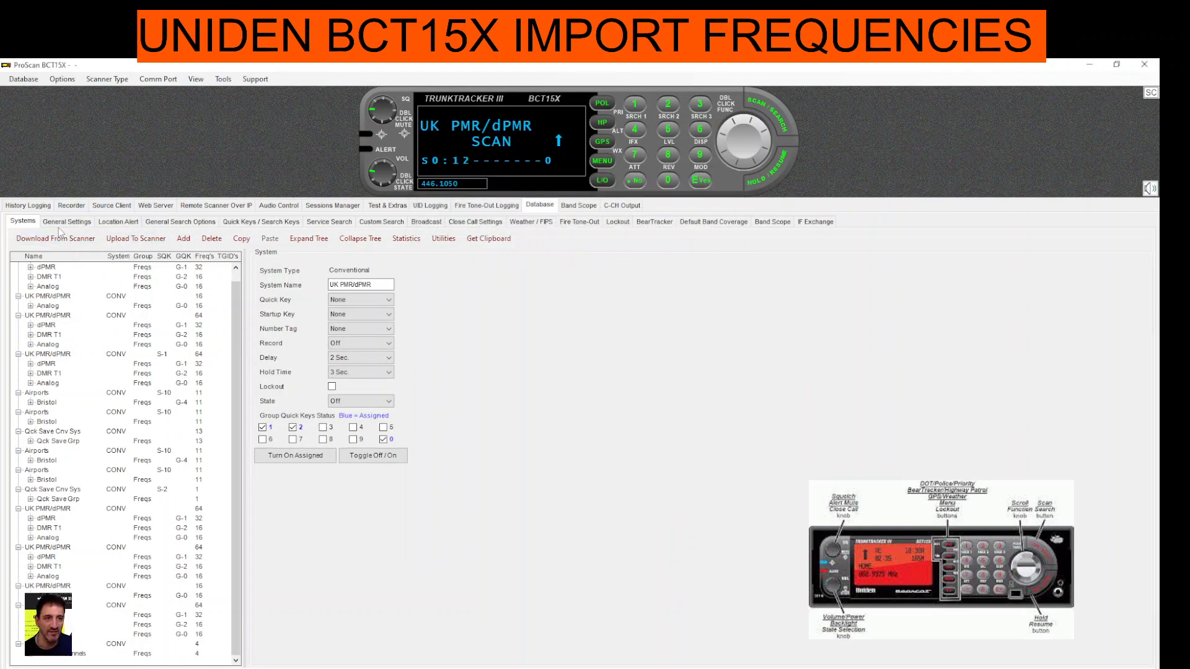
click(23, 80)
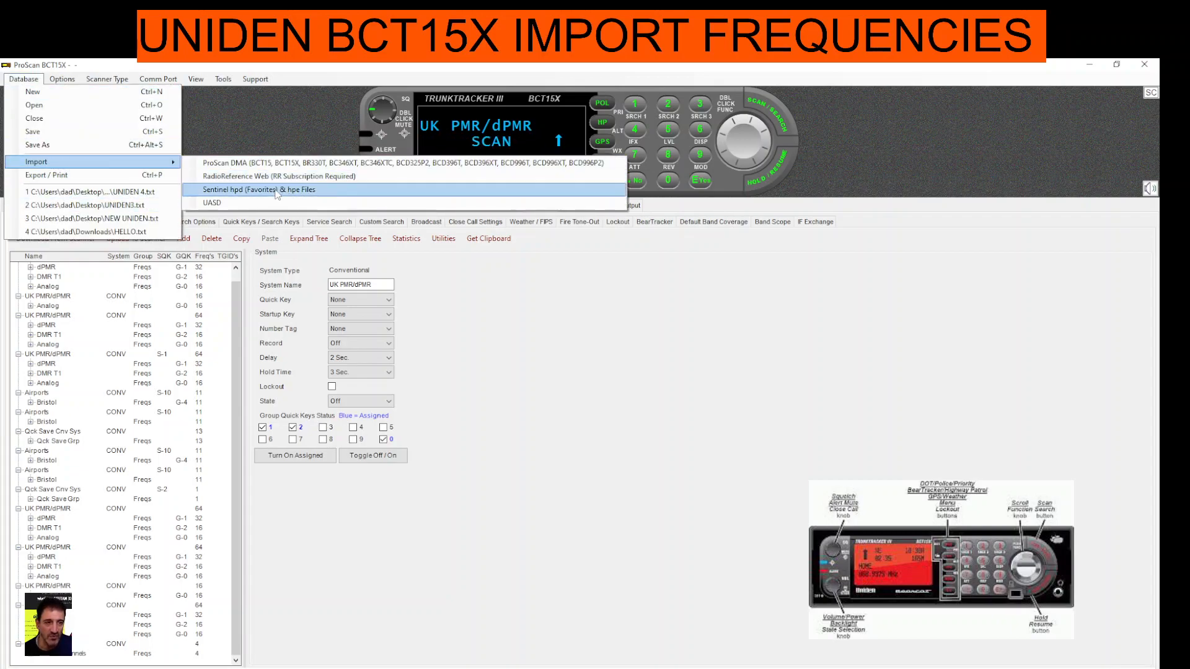
click(249, 190)
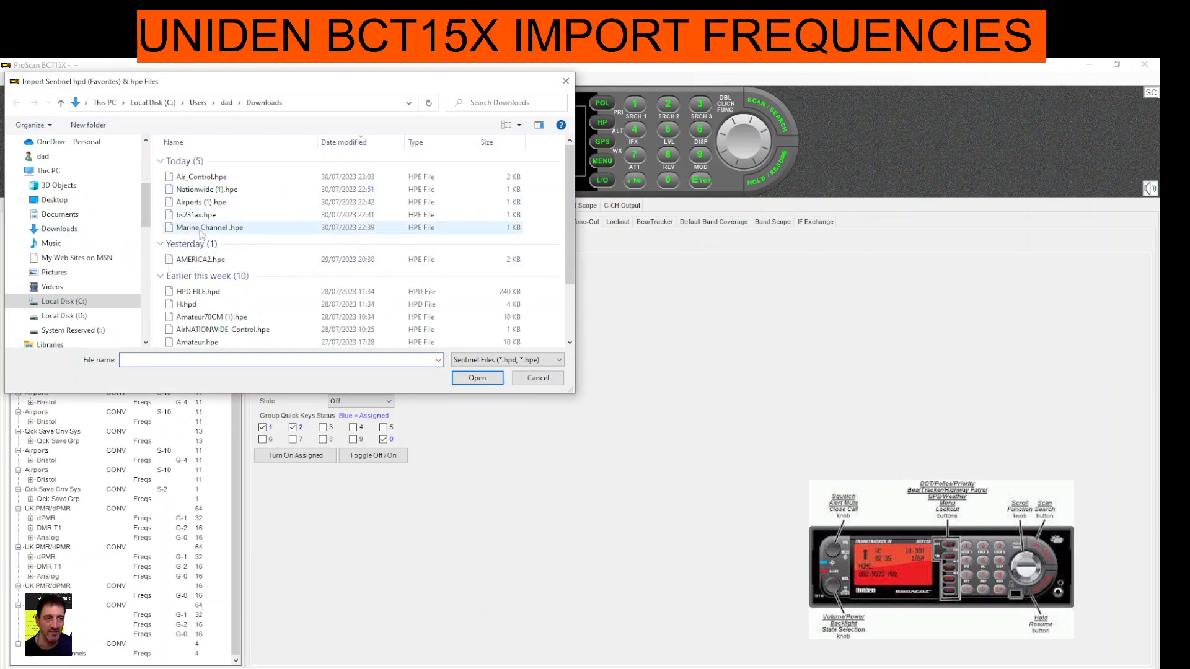
click(537, 376)
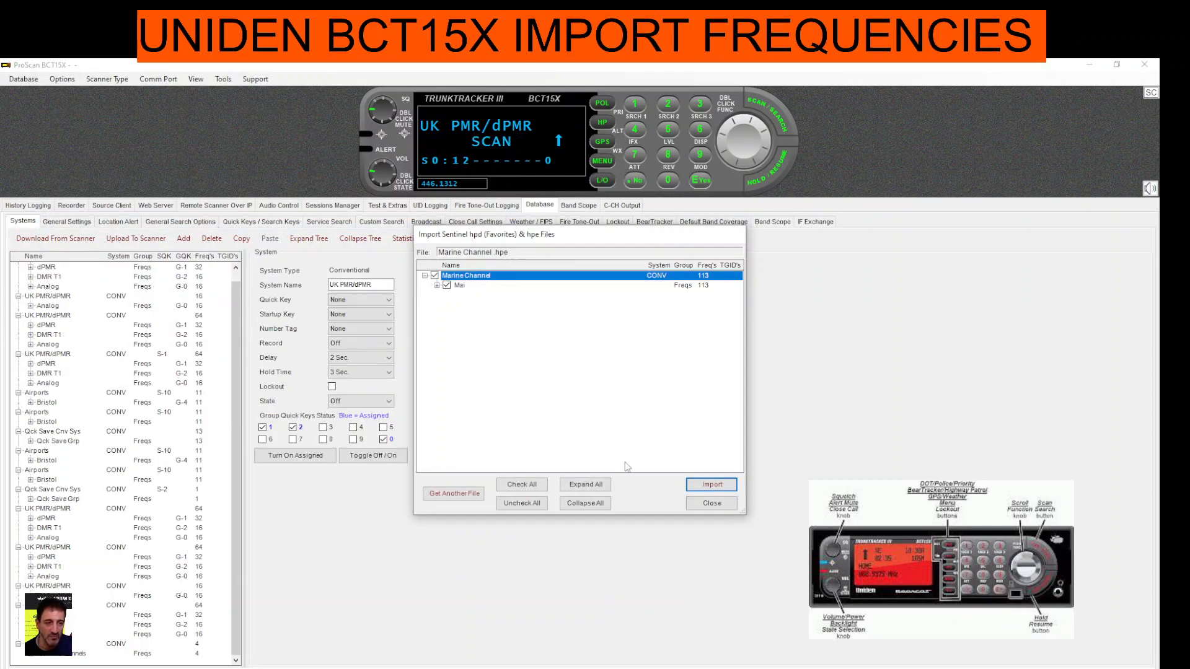
click(454, 493)
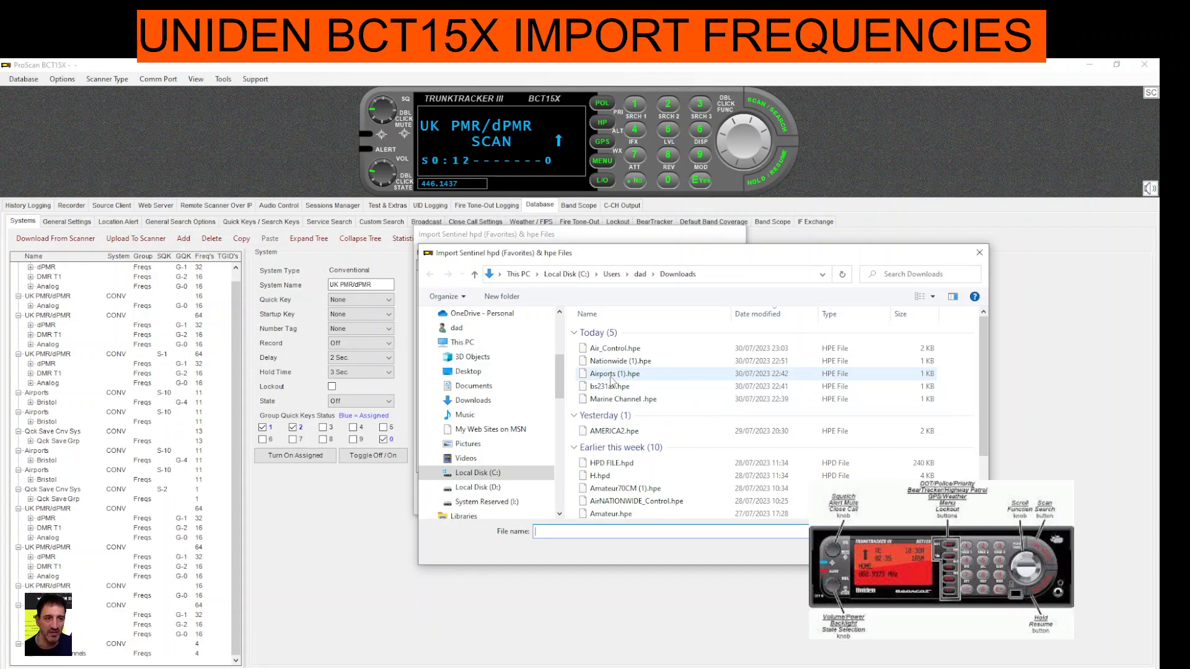
double_click(609, 374)
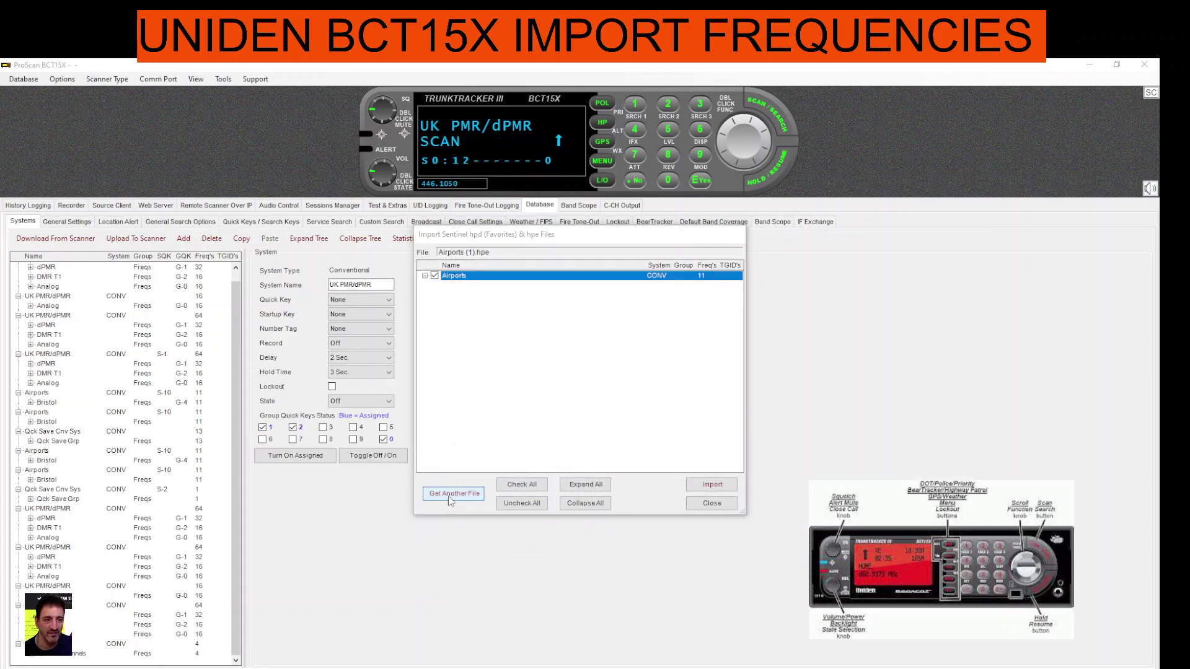
Load Air_Control.hpe and then AMERICA2.hpe into the import preview
click(454, 493)
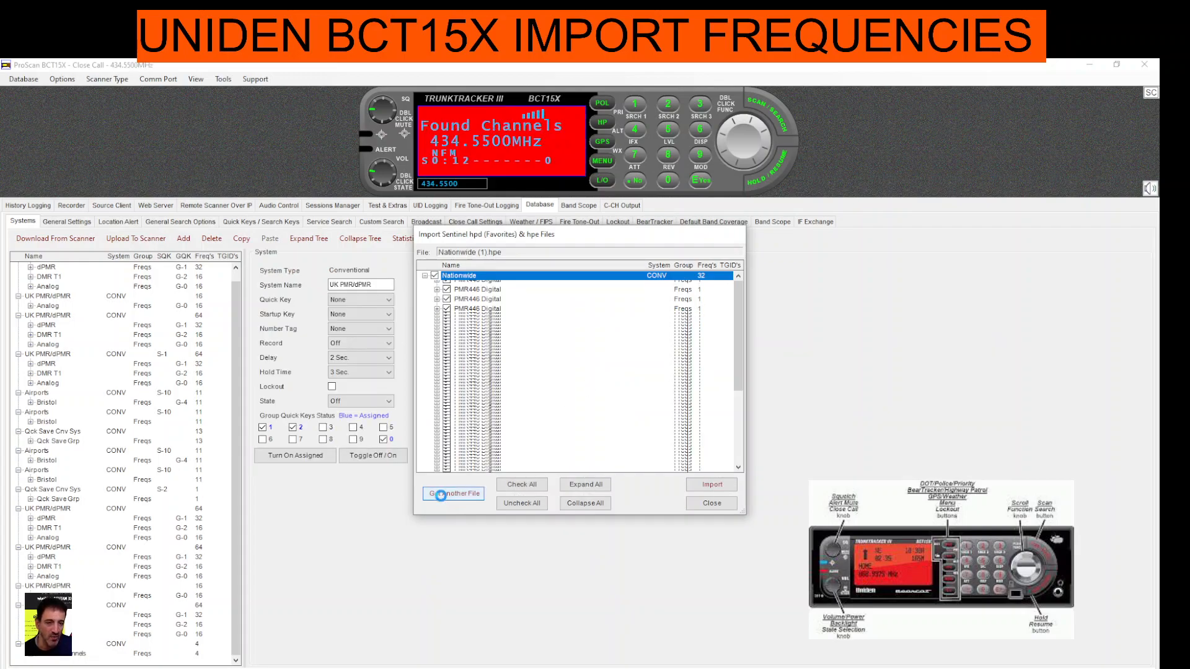
click(451, 493)
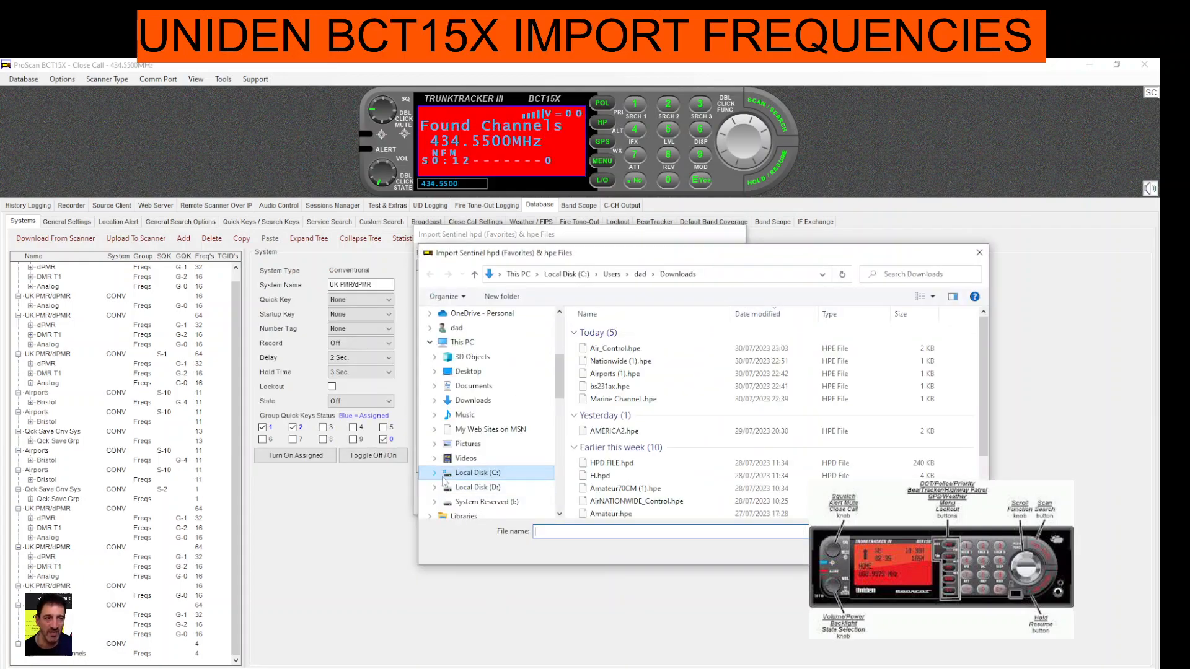
double_click(615, 348)
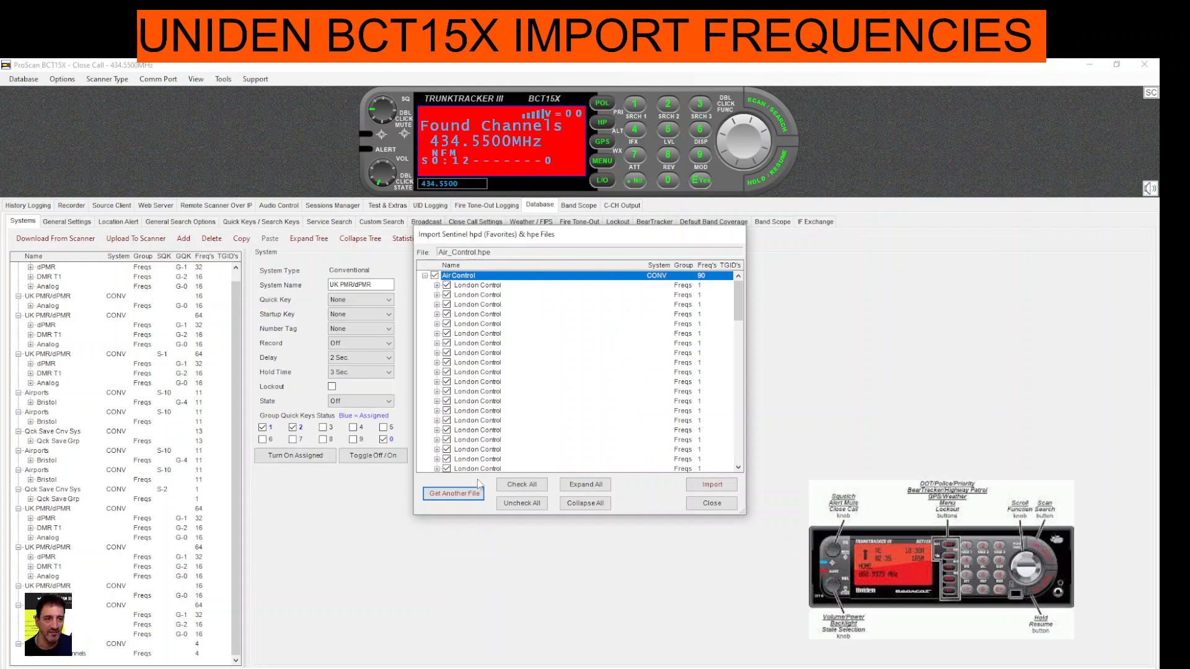
click(454, 494)
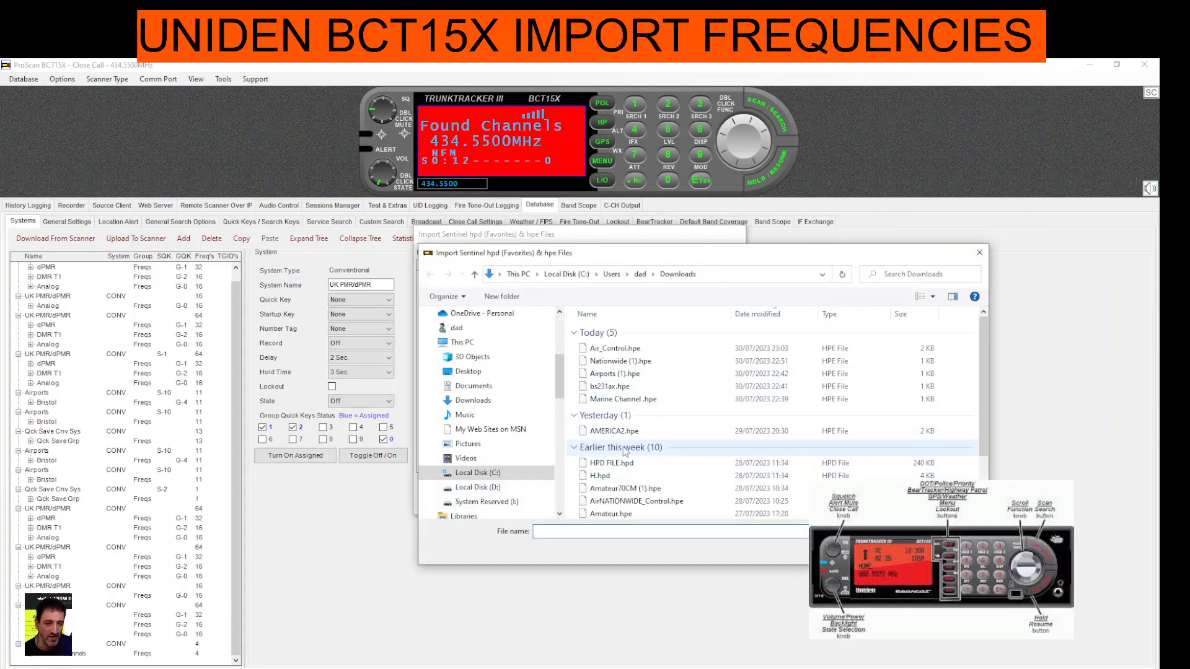
double_click(613, 432)
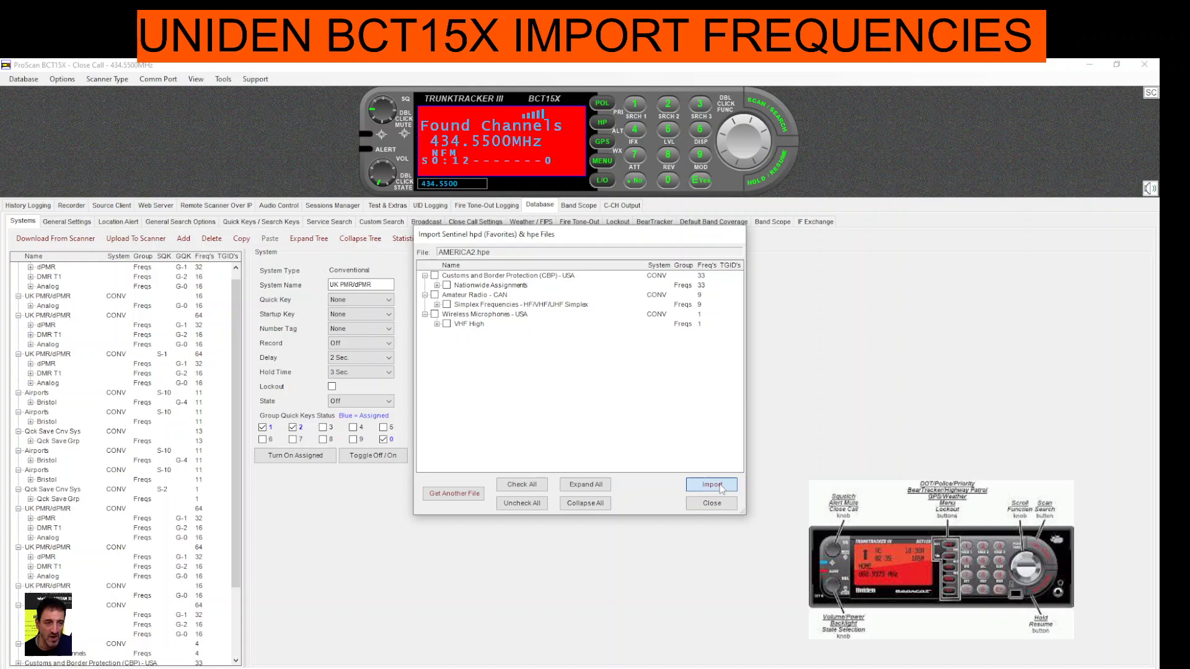
Import the Wireless Microphones - USA system from AMERICA2.hpe and close the import window
click(711, 483)
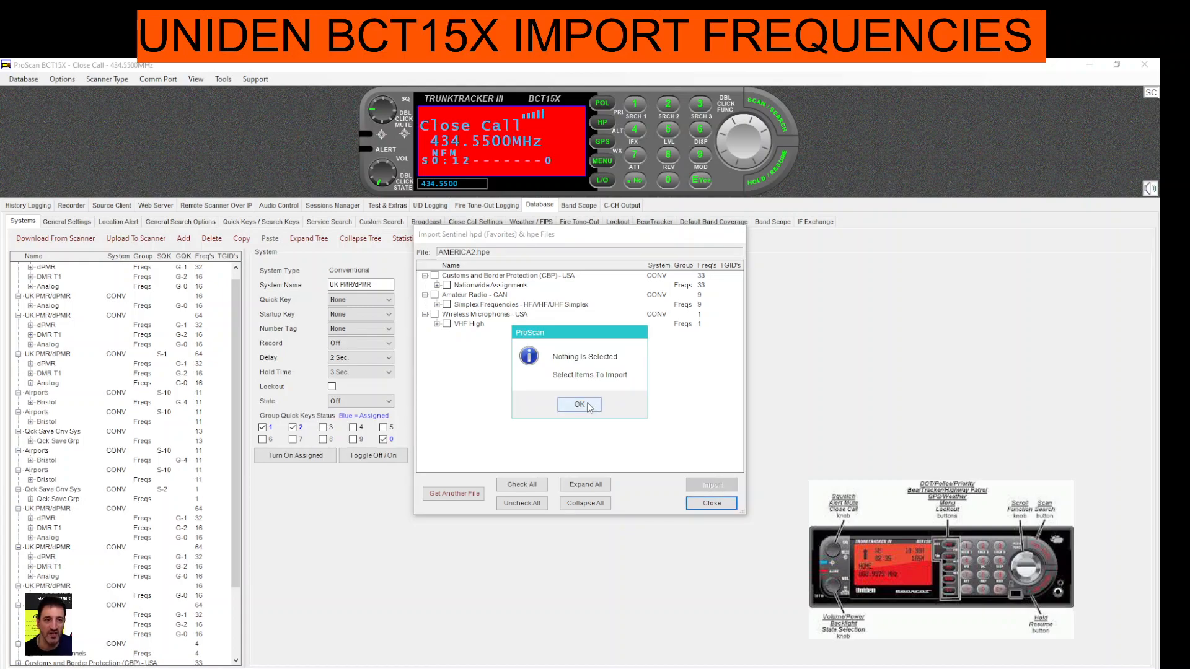
click(579, 404)
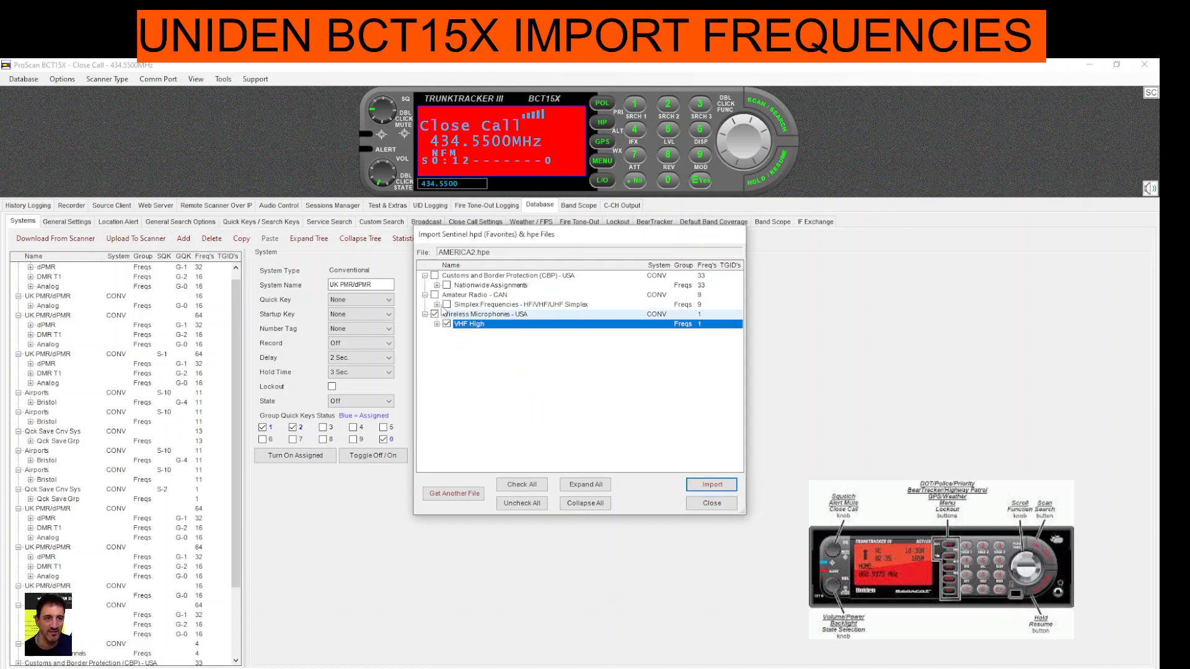
click(521, 484)
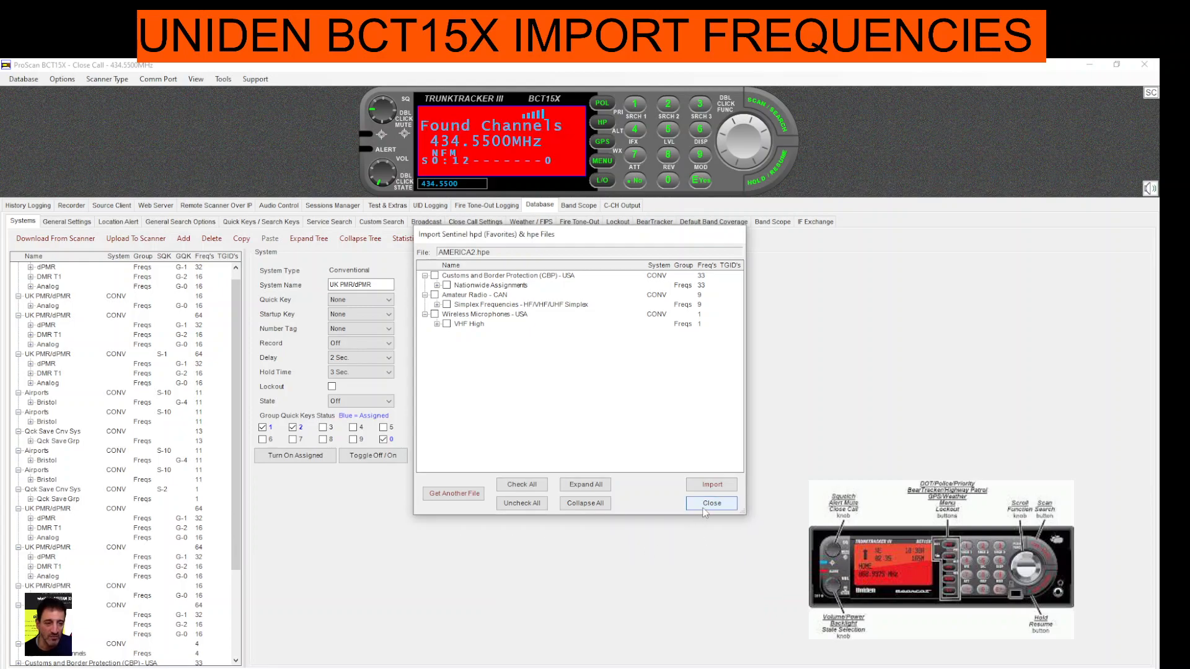
click(712, 503)
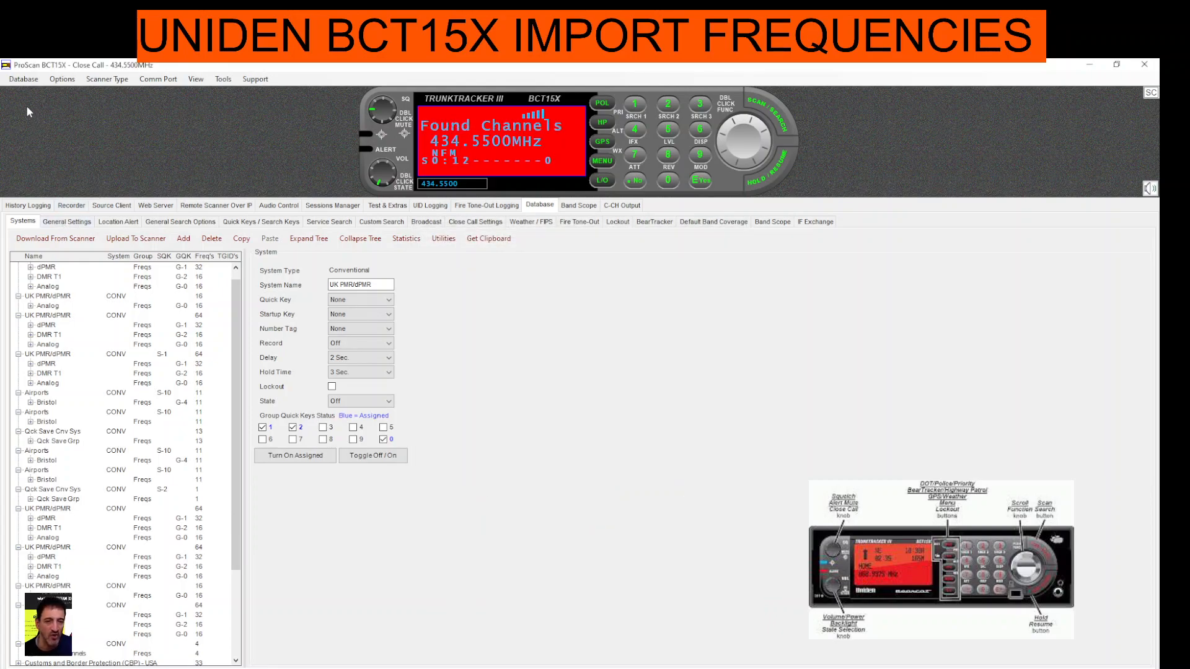
Send all 27 ticked systems with their 650 channels to the BCT15X and dismiss the finished upload
click(22, 79)
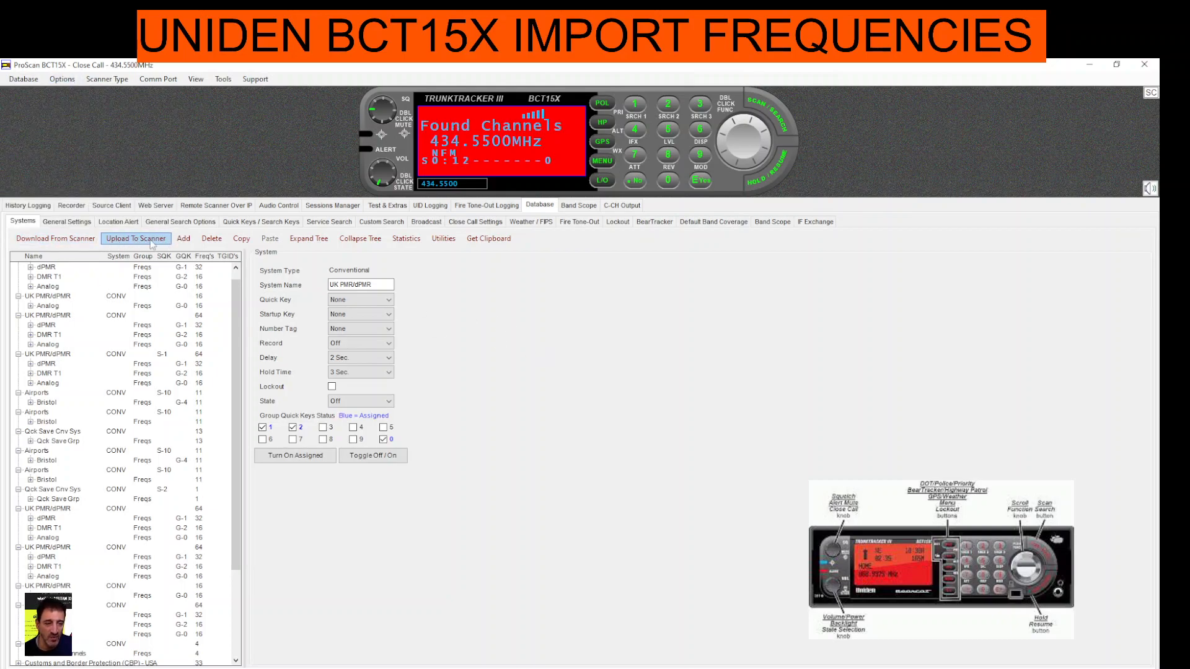
click(137, 240)
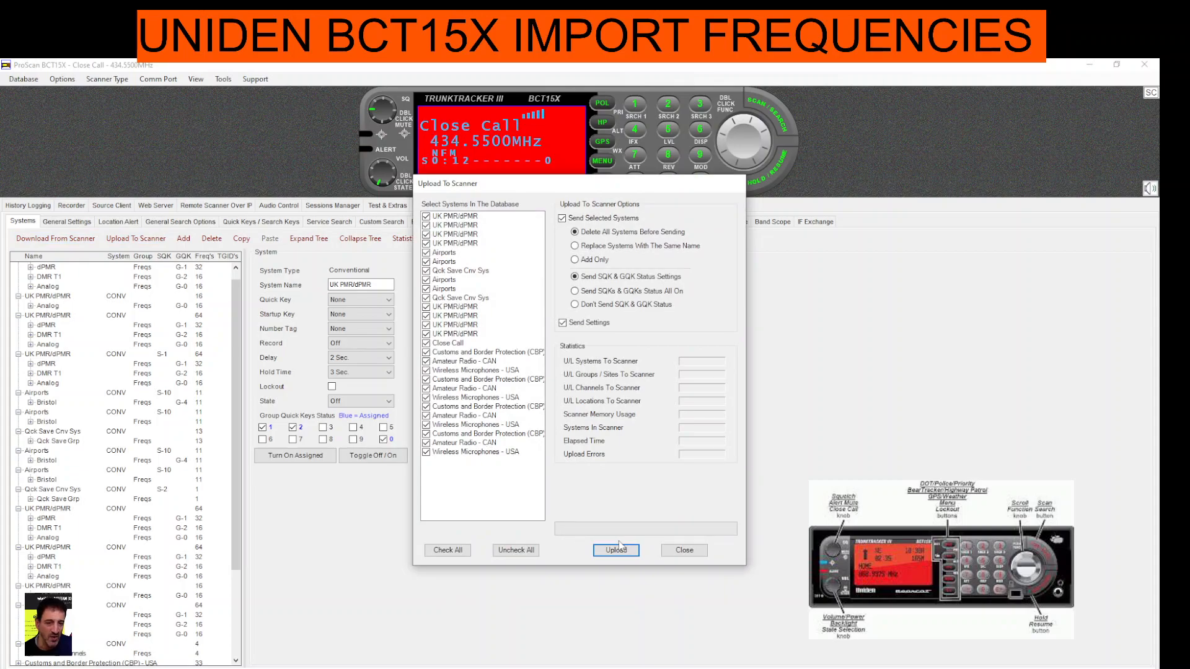
click(616, 550)
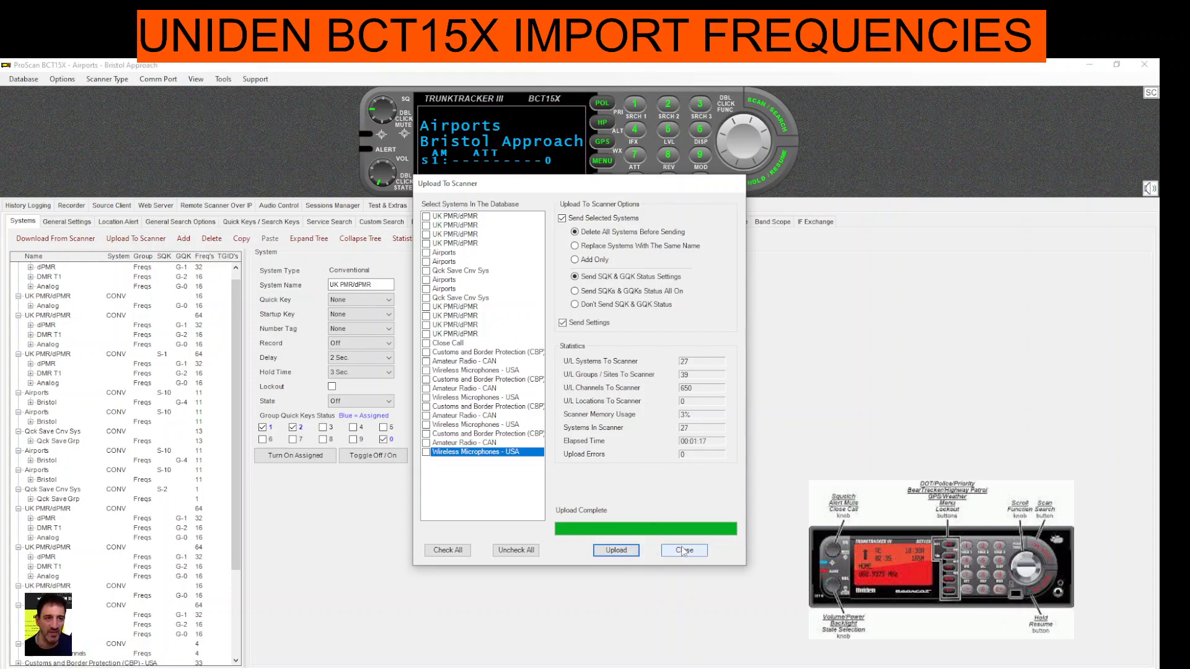
click(684, 551)
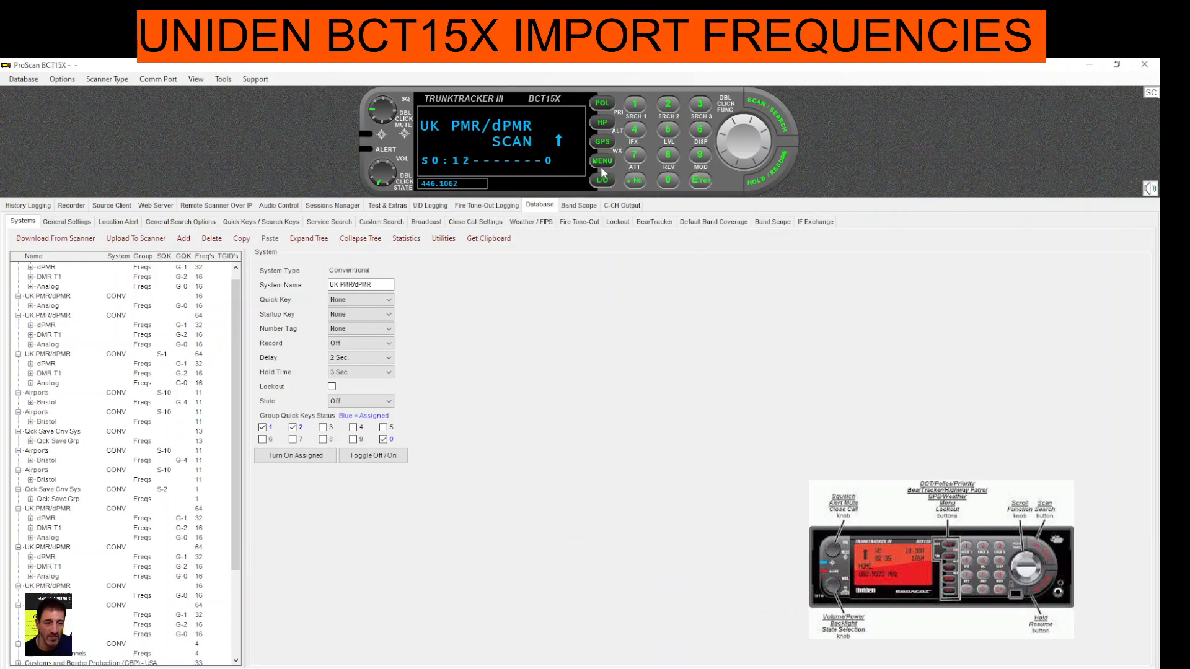
Bring up the BCT15X main menu from the virtual front panel, with Program System highlighted
click(601, 160)
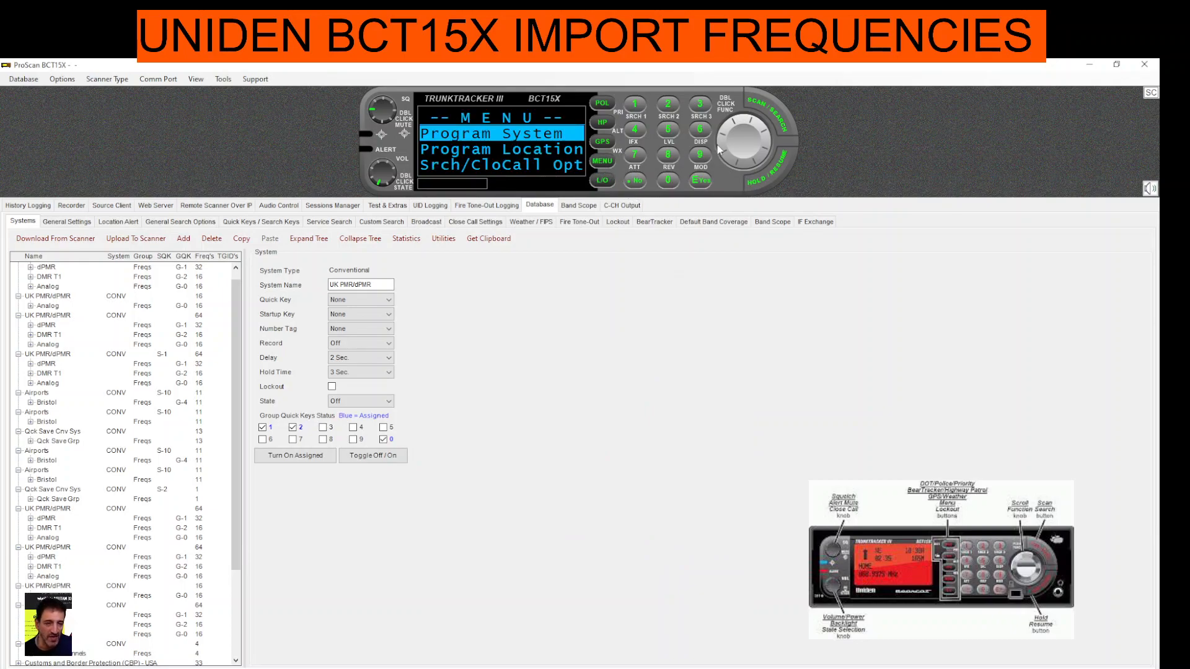
mouse_move(743, 144)
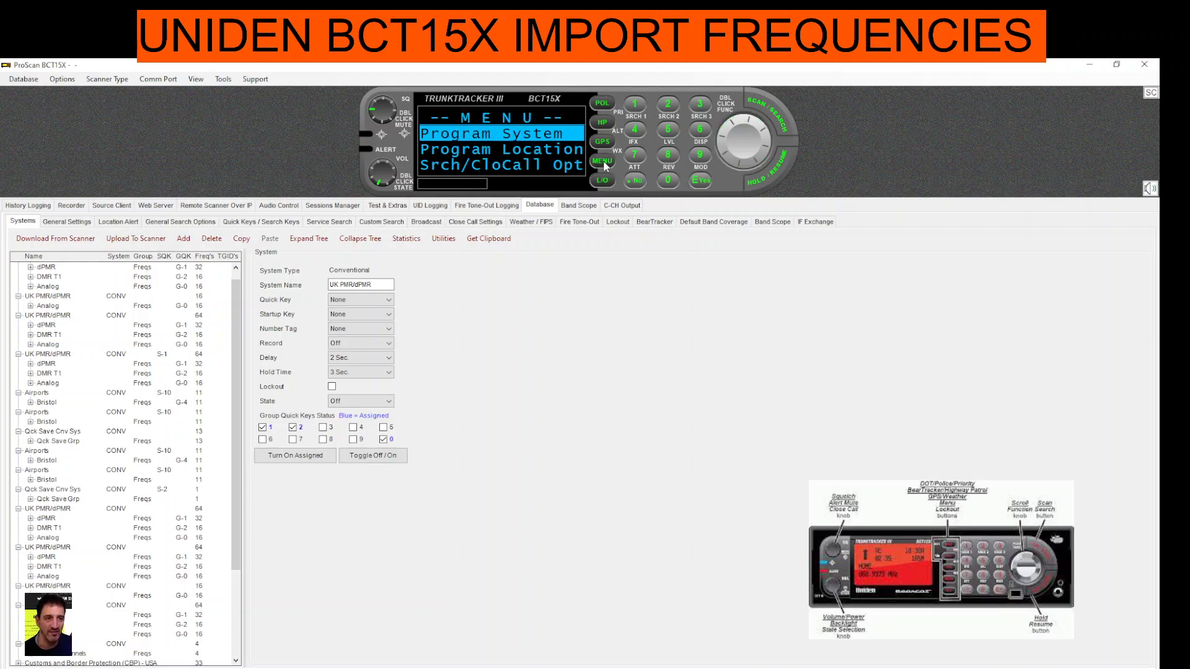
mouse_move(739, 146)
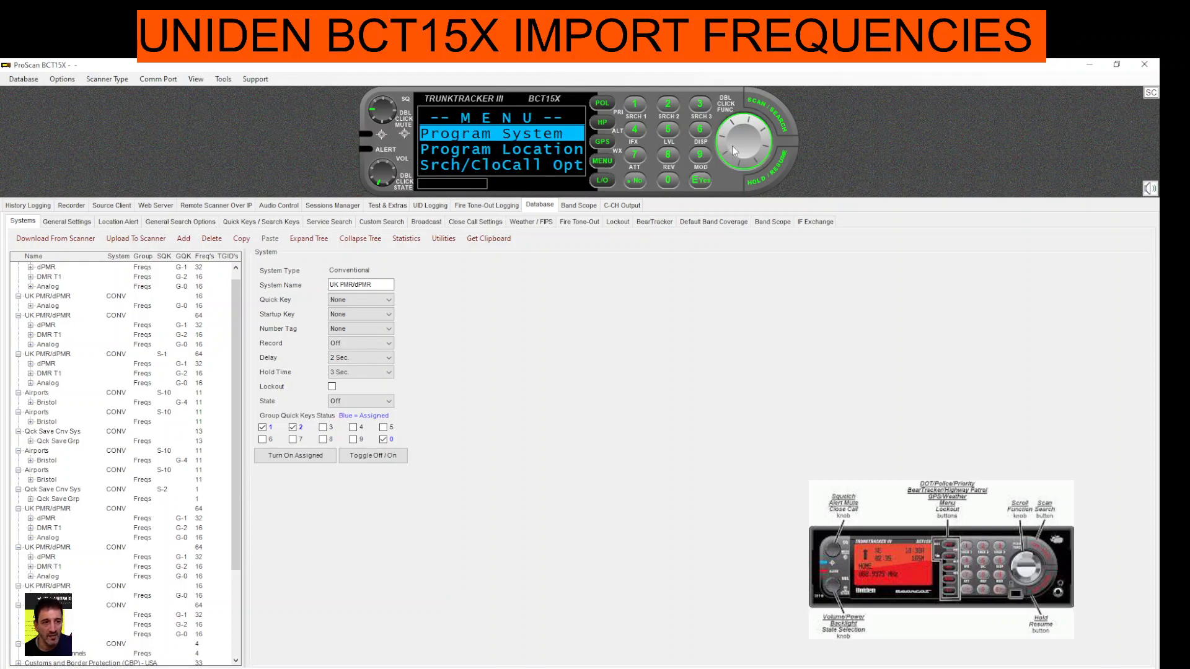